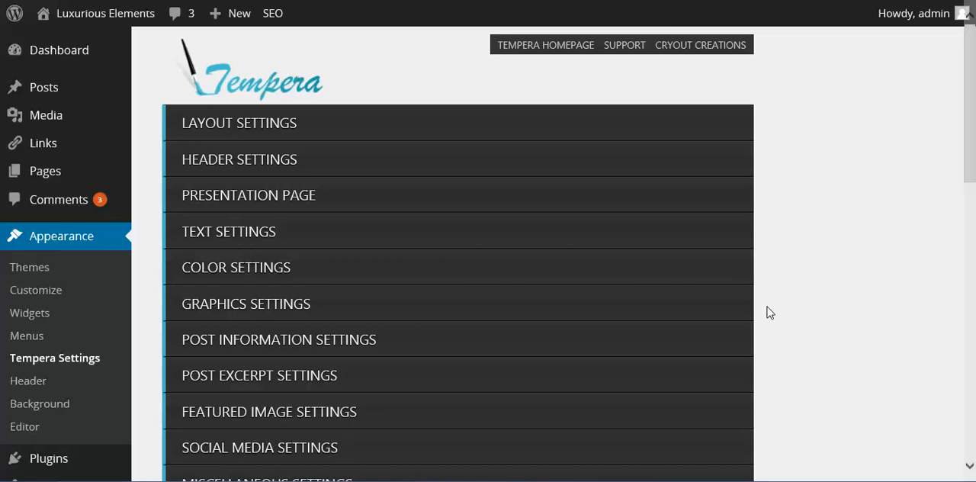
{"action": "mouse_move", "coordinate": [813, 289]}
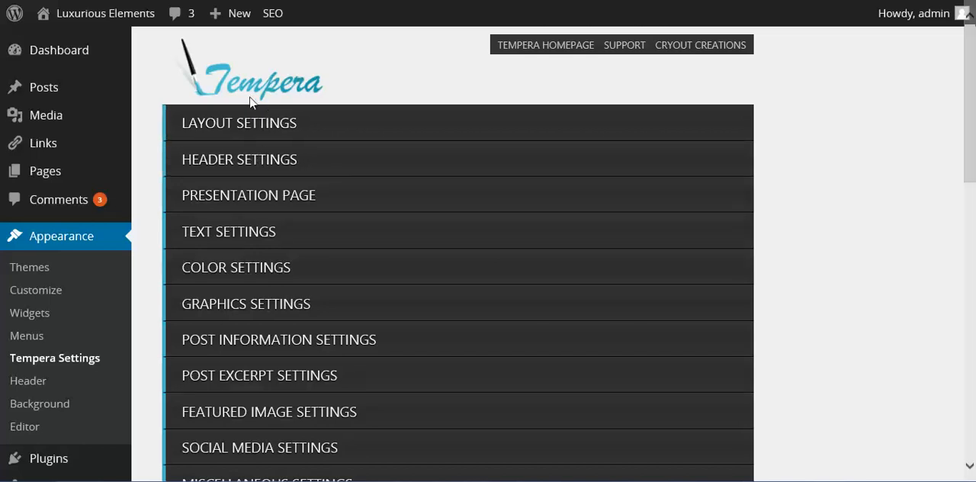
{"action": "mouse_move", "coordinate": [420, 85]}
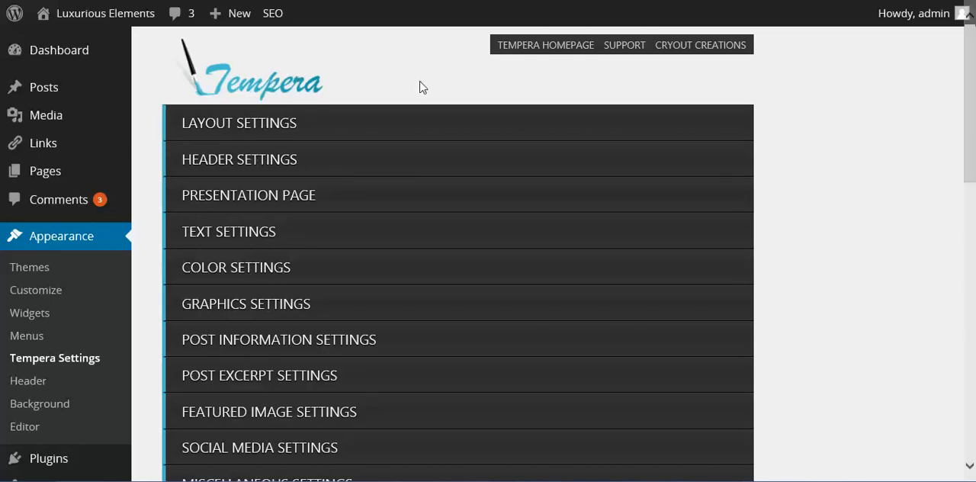
{"action": "mouse_move", "coordinate": [676, 100]}
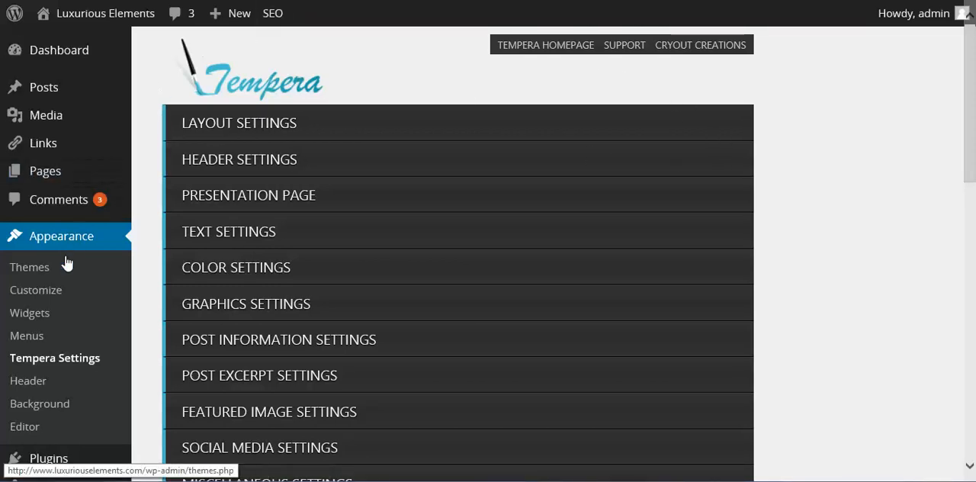
{"action": "mouse_move", "coordinate": [735, 334]}
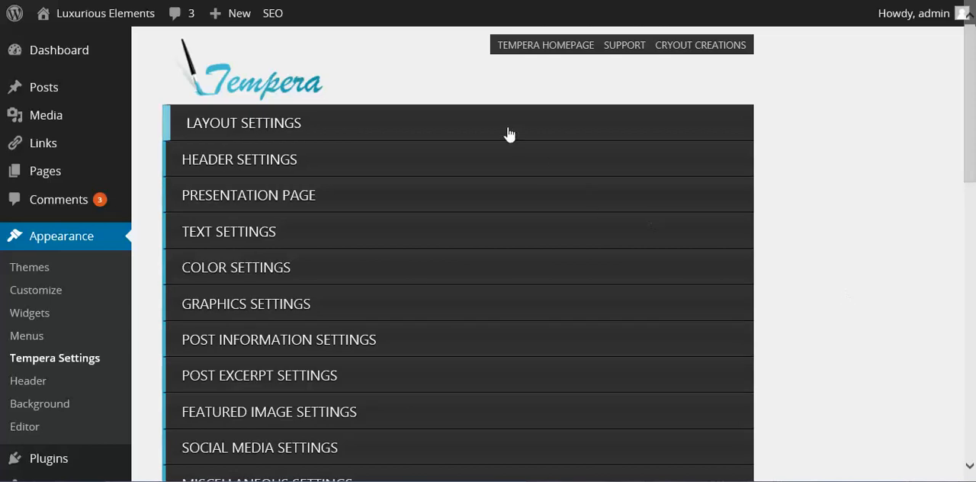
Expand Layout Settings and drag the sidebar width to 630px, then back to 290px.
{"action": "left_click", "coordinate": [243, 123]}
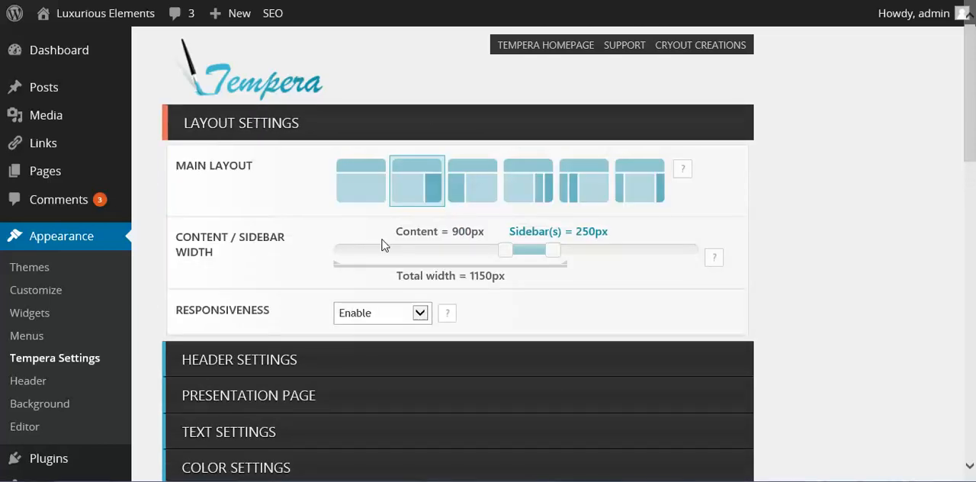
{"action": "scroll", "scroll_direction": "down", "scroll_amount": 3}
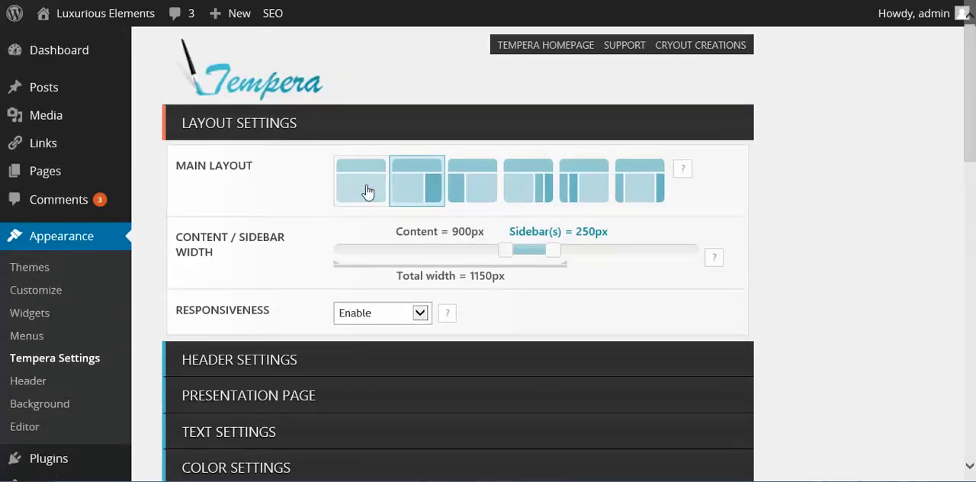
{"action": "left_click", "coordinate": [472, 180]}
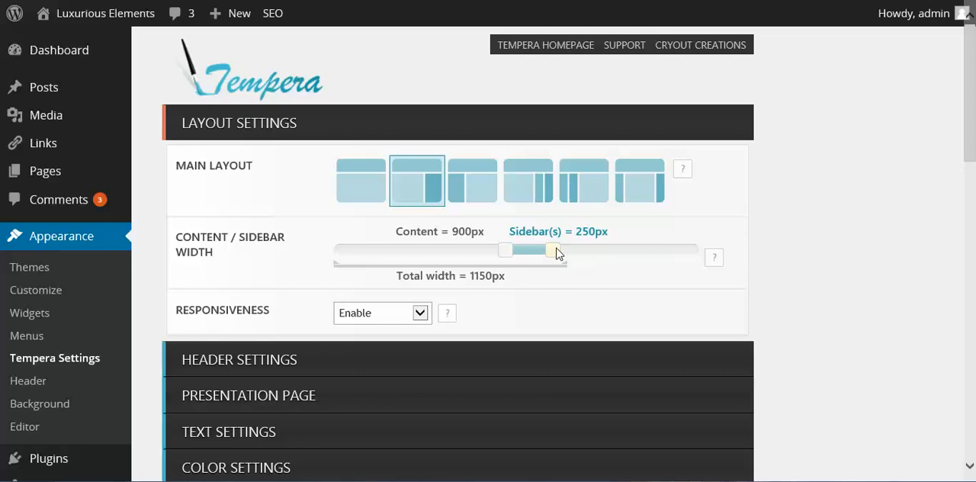
{"action": "left_click_drag", "start_coordinate": [552, 250], "coordinate": [625, 250]}
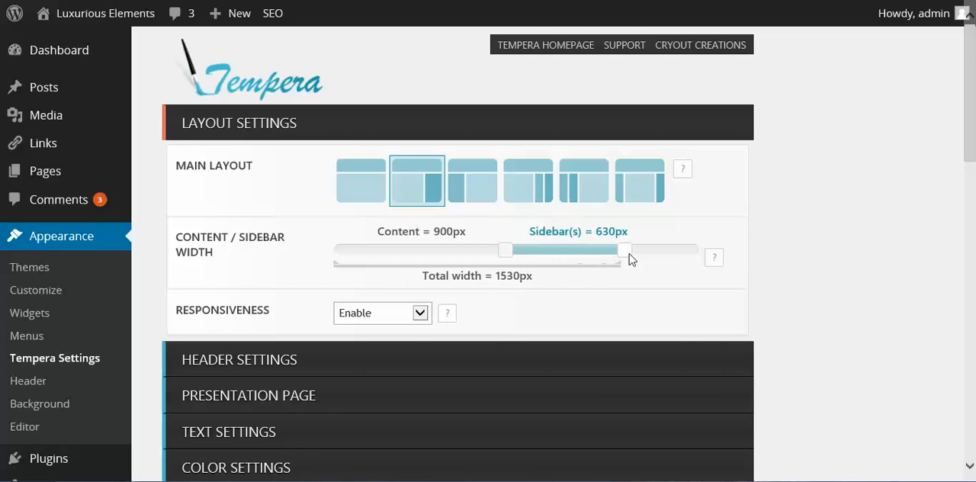
{"action": "left_click_drag", "start_coordinate": [623, 249], "coordinate": [568, 249]}
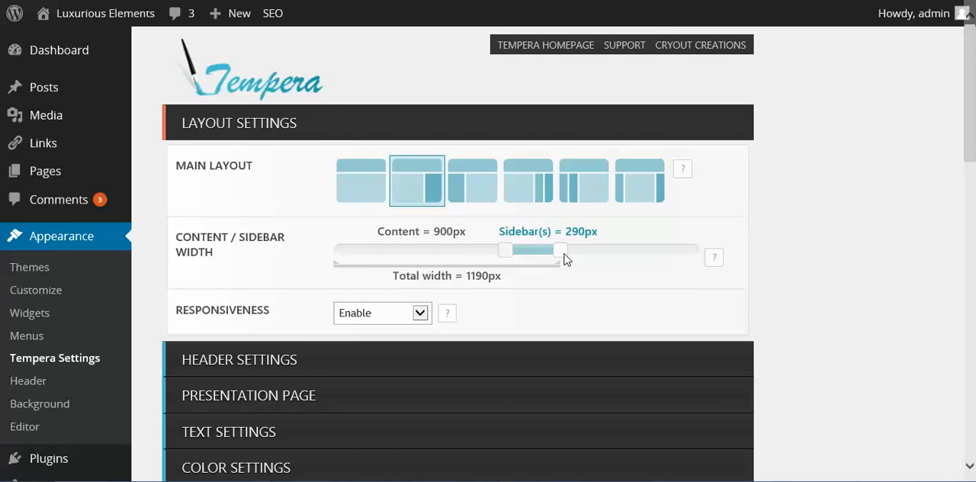
Scroll down to the header settings with height, image and logo options.
{"action": "scroll", "scroll_direction": "down", "scroll_amount": 3}
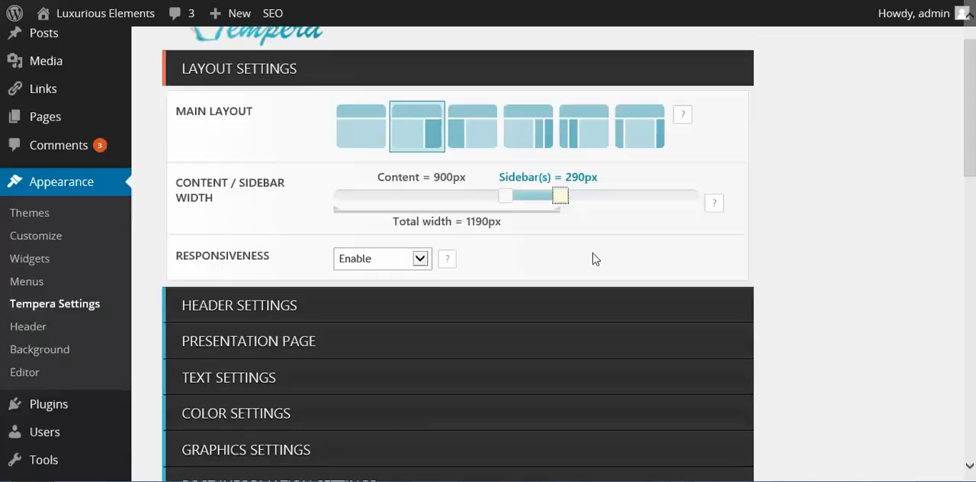
{"action": "scroll", "scroll_direction": "down", "scroll_amount": 3}
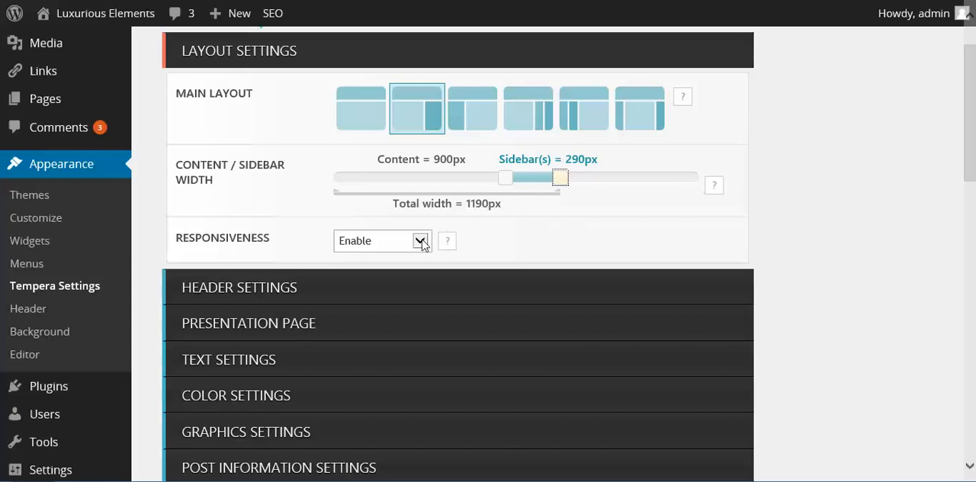
{"action": "mouse_move", "coordinate": [725, 229]}
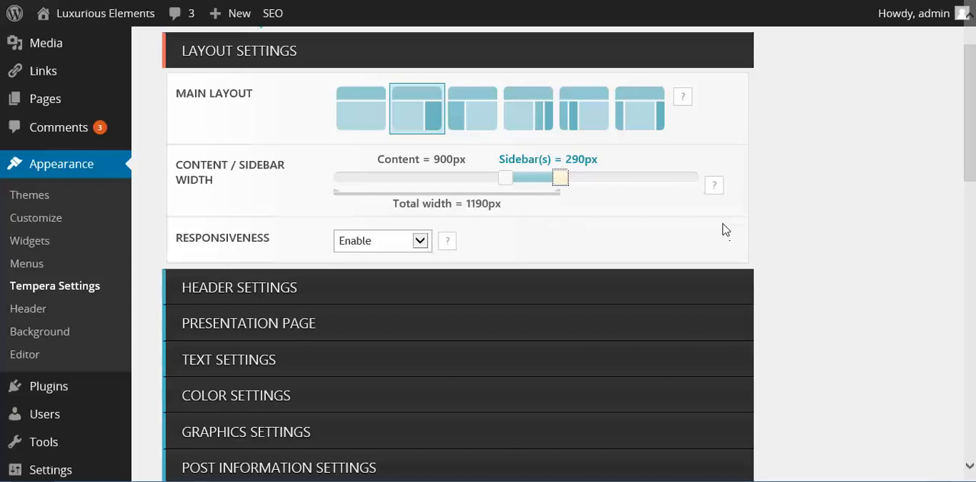
{"action": "scroll", "scroll_direction": "down", "scroll_amount": 3}
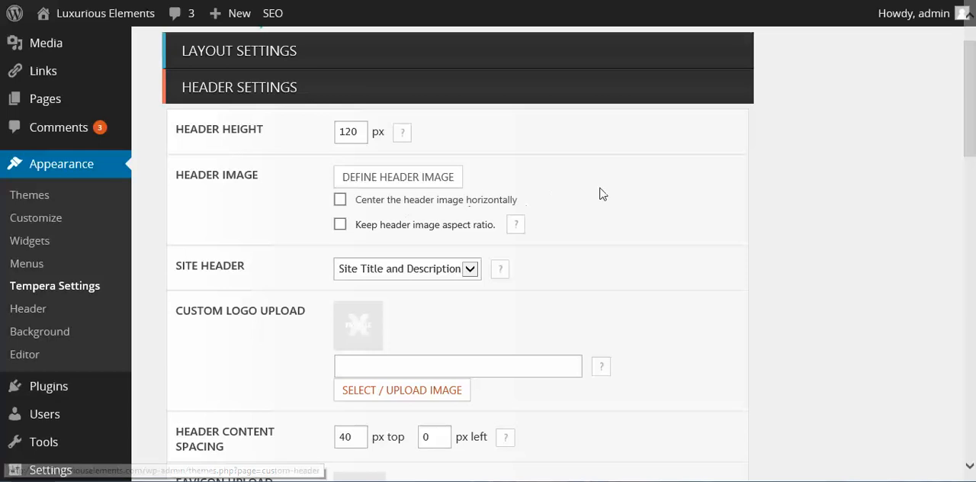
{"action": "scroll", "scroll_direction": "down", "scroll_amount": 3}
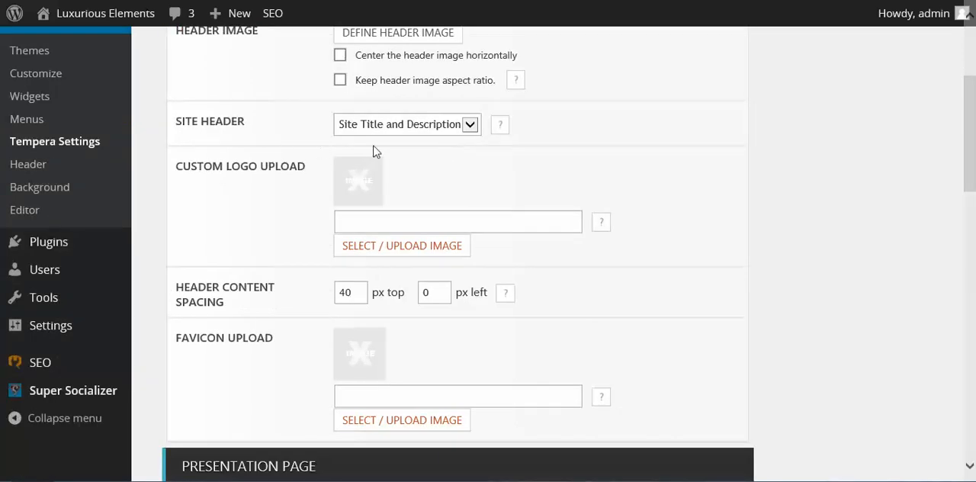
{"action": "mouse_move", "coordinate": [509, 202]}
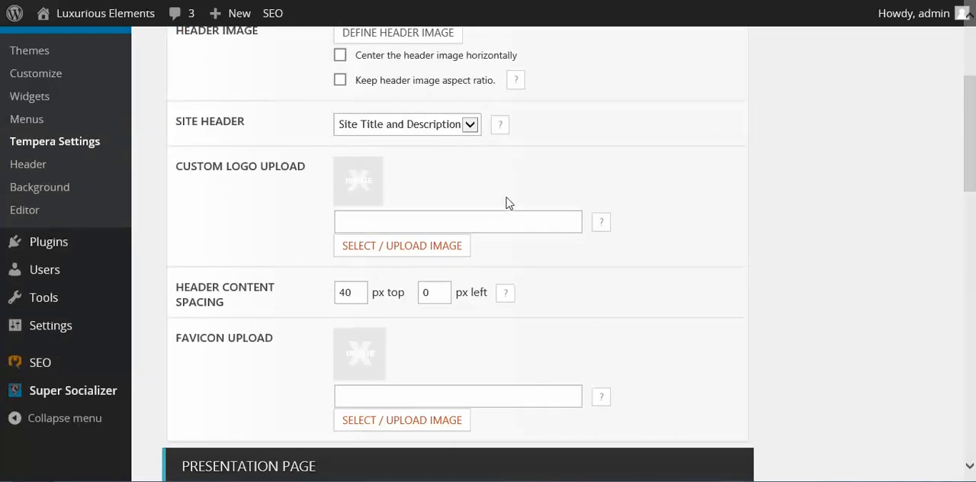
{"action": "mouse_move", "coordinate": [376, 320]}
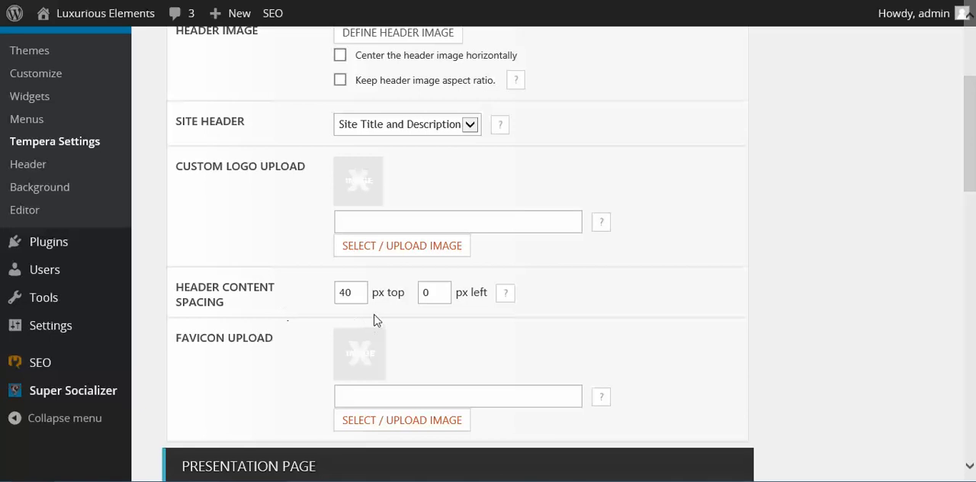
{"action": "scroll", "scroll_direction": "down", "scroll_amount": 3}
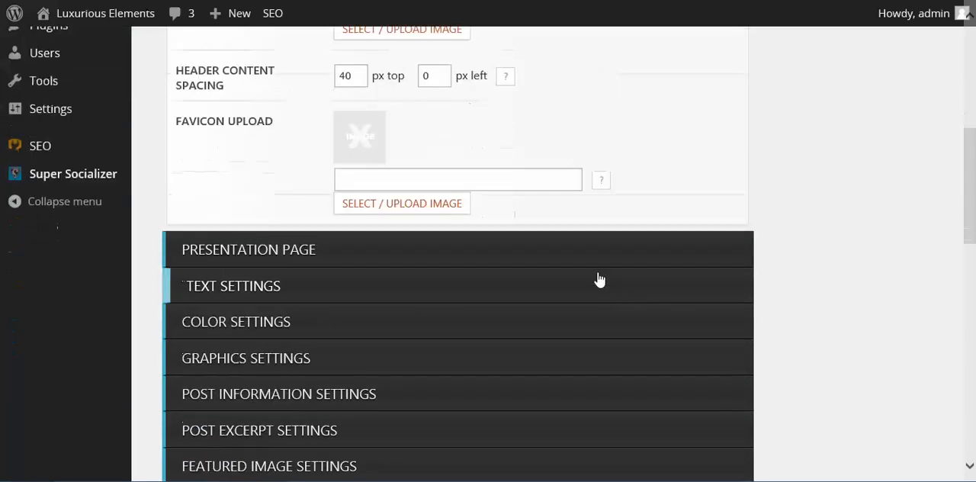
Scroll to the Presentation Page slider section and expand Slide 1's Title and Text fields.
{"action": "scroll", "scroll_direction": "up", "scroll_amount": 3}
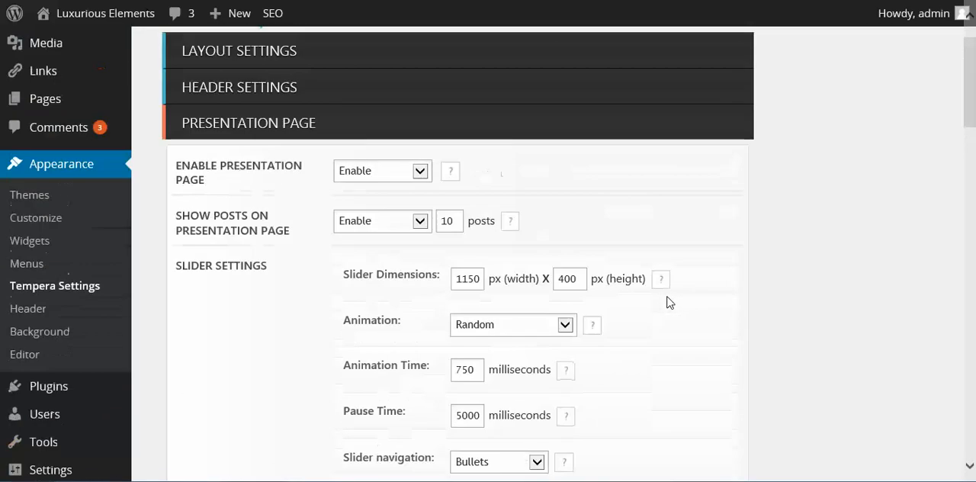
{"action": "scroll", "scroll_direction": "down", "scroll_amount": 3}
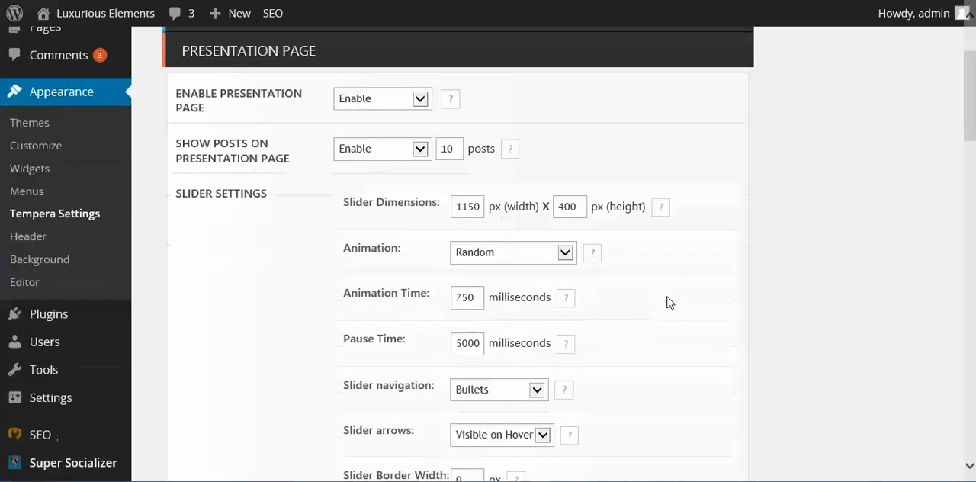
{"action": "scroll", "scroll_direction": "down", "scroll_amount": 3}
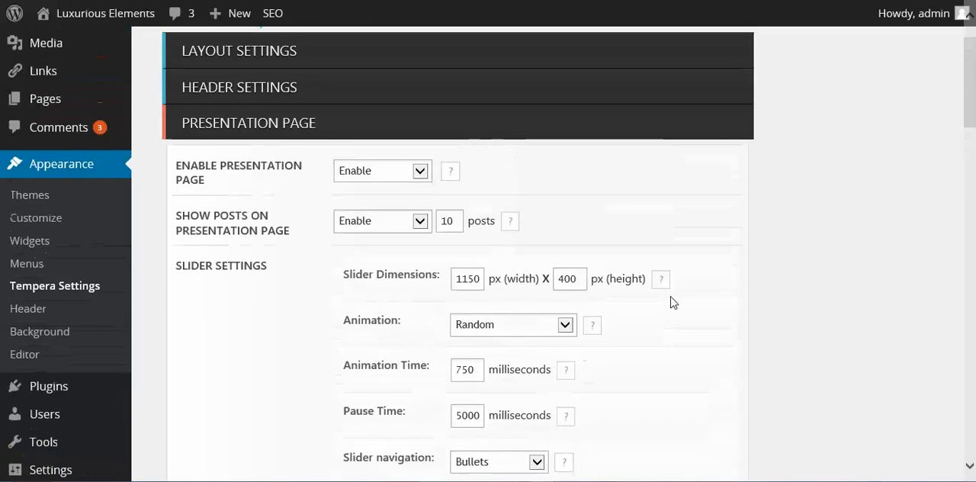
{"action": "scroll", "scroll_direction": "down", "scroll_amount": 3}
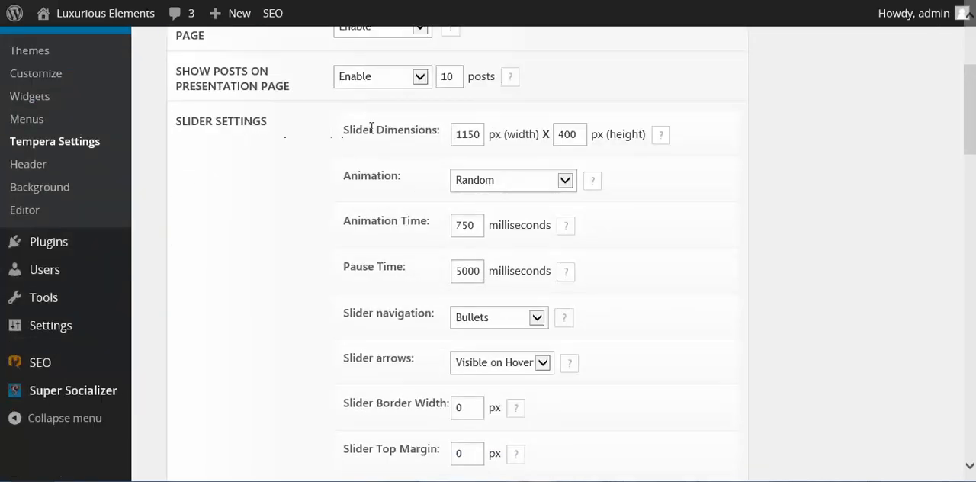
{"action": "scroll", "scroll_direction": "down", "scroll_amount": 3}
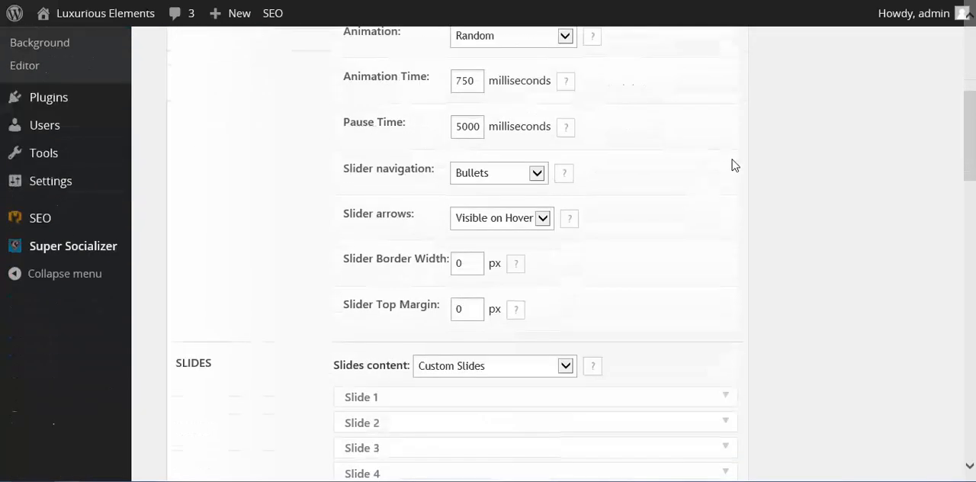
{"action": "scroll", "scroll_direction": "down", "scroll_amount": 3}
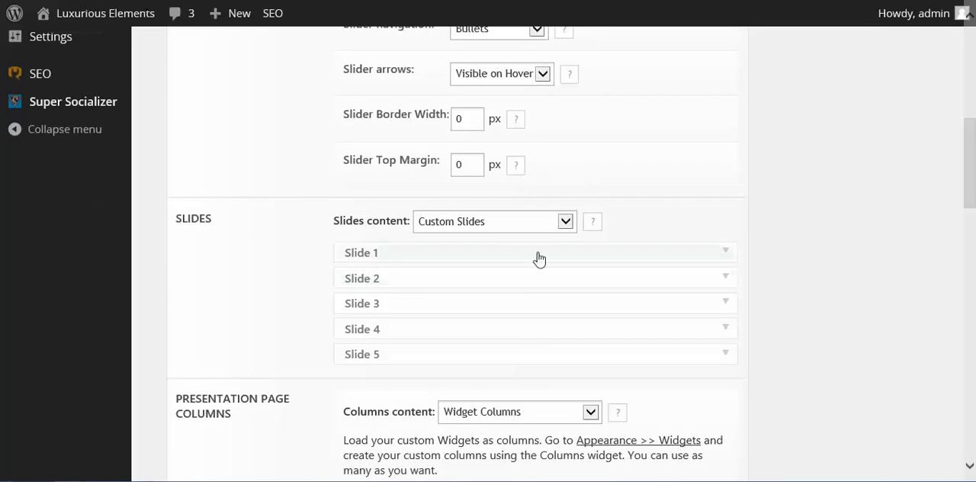
{"action": "left_click", "coordinate": [534, 253]}
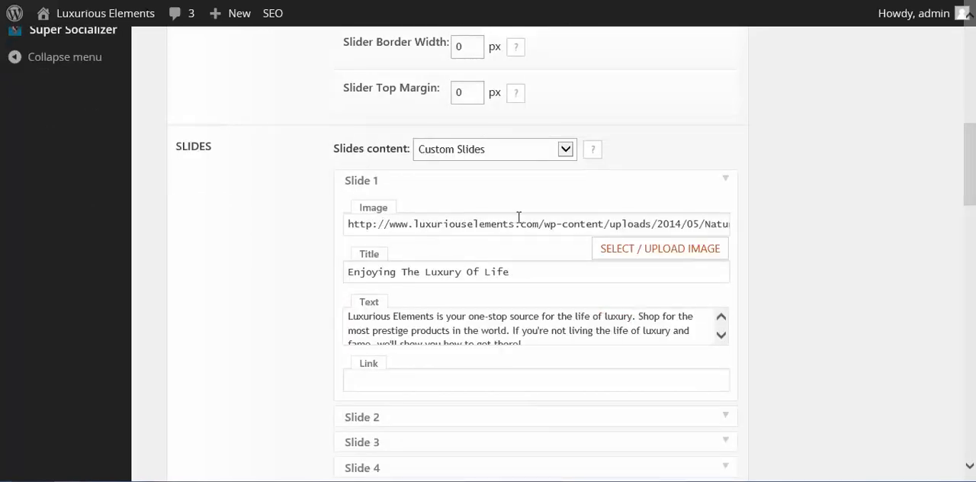
{"action": "mouse_move", "coordinate": [601, 223]}
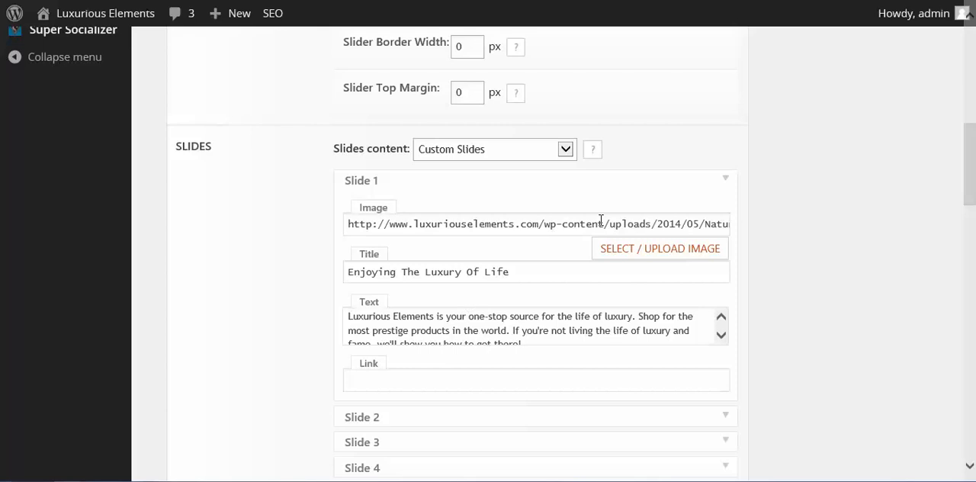
{"action": "scroll", "scroll_direction": "down", "scroll_amount": 3}
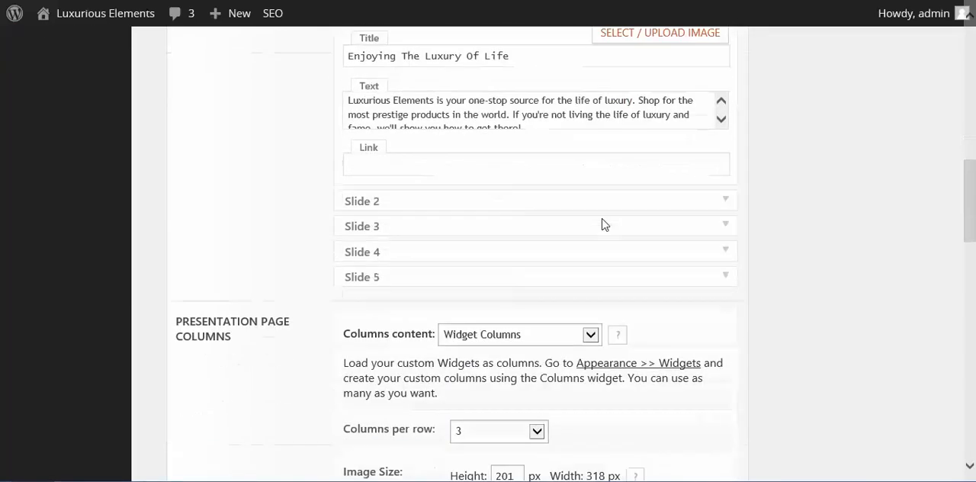
{"action": "mouse_move", "coordinate": [681, 263]}
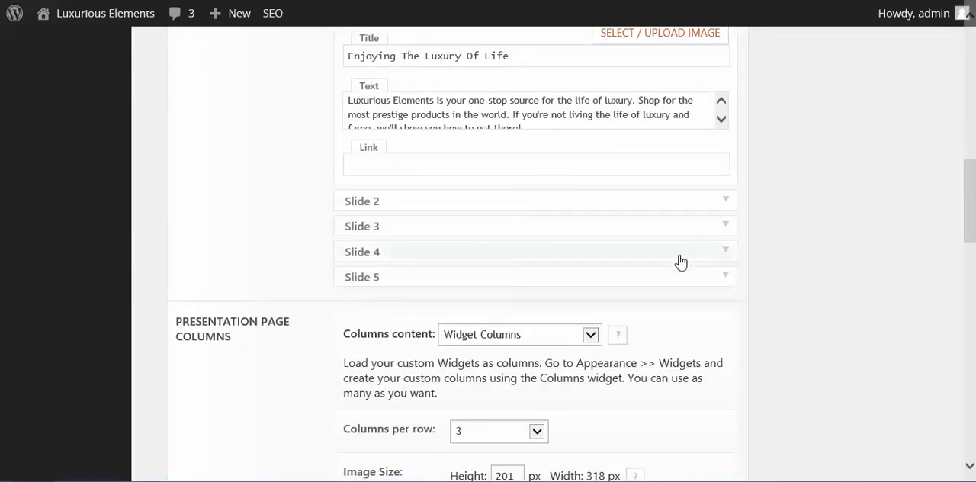
{"action": "scroll", "scroll_direction": "down", "scroll_amount": 3}
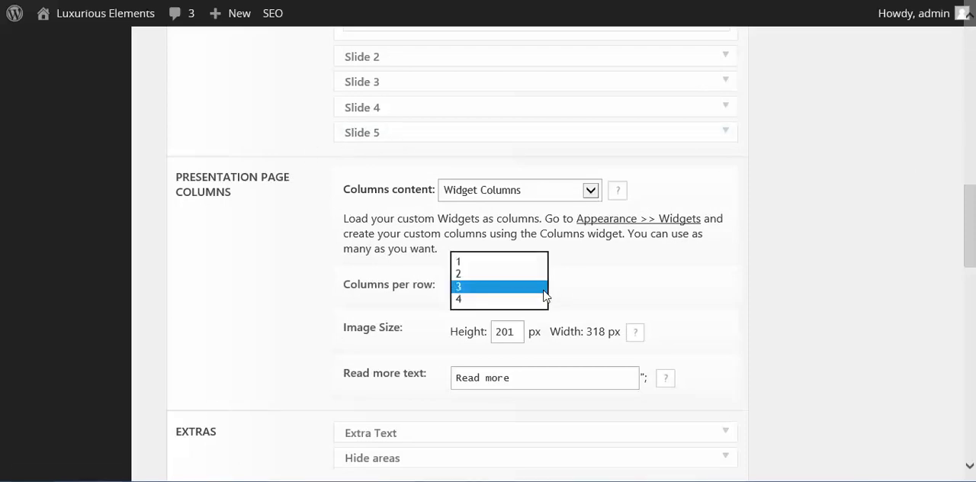
Set Columns per row to 4 and click into the Read more text field.
{"action": "left_click", "coordinate": [458, 300]}
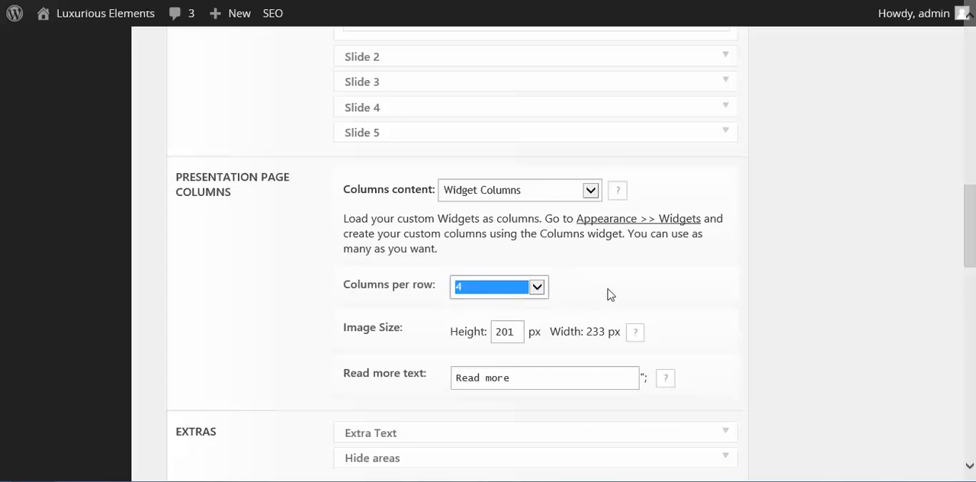
{"action": "scroll", "scroll_direction": "down", "scroll_amount": 3}
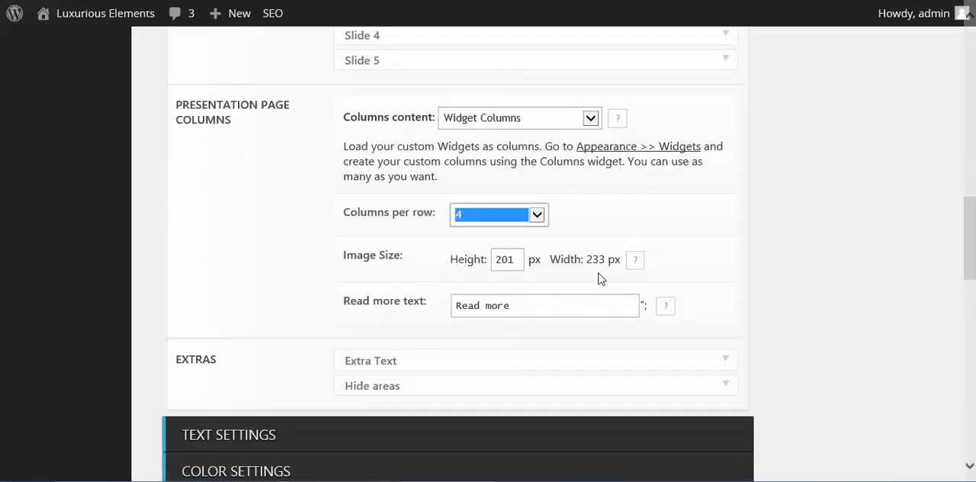
{"action": "mouse_move", "coordinate": [608, 257]}
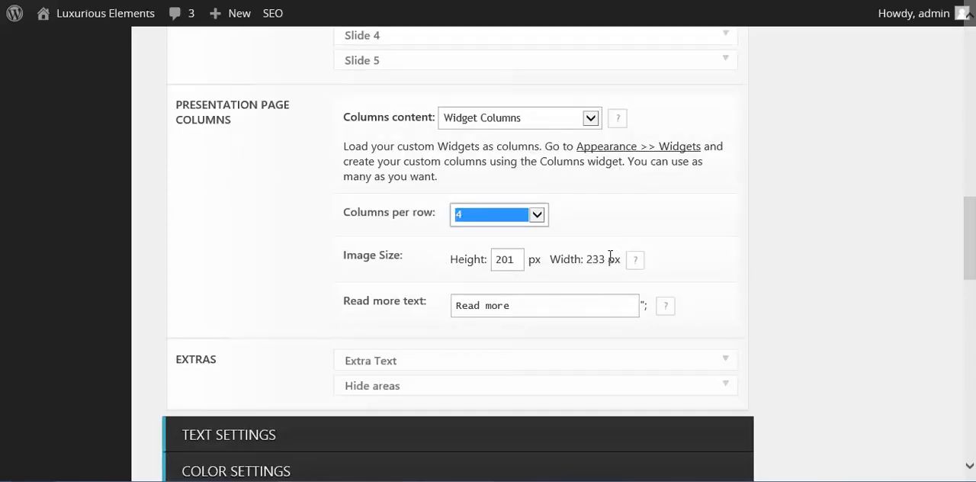
{"action": "mouse_move", "coordinate": [340, 269]}
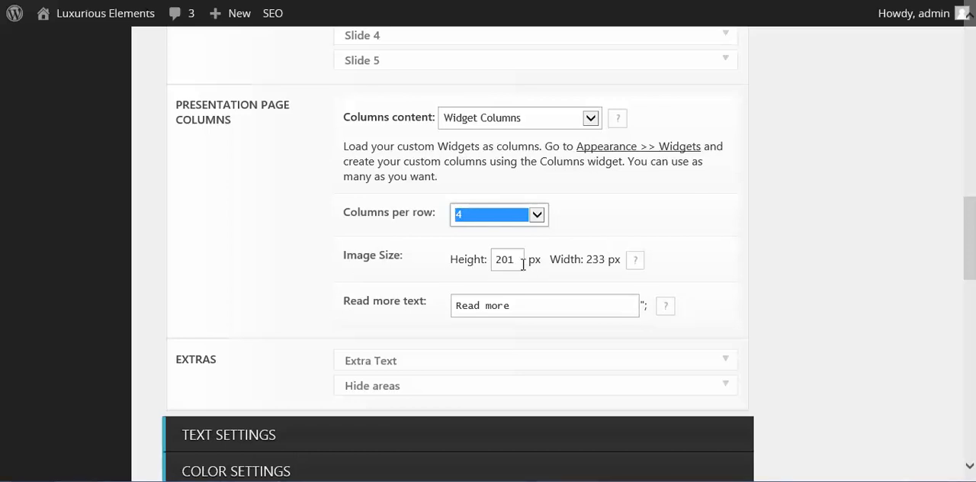
{"action": "scroll", "scroll_direction": "down", "scroll_amount": 3}
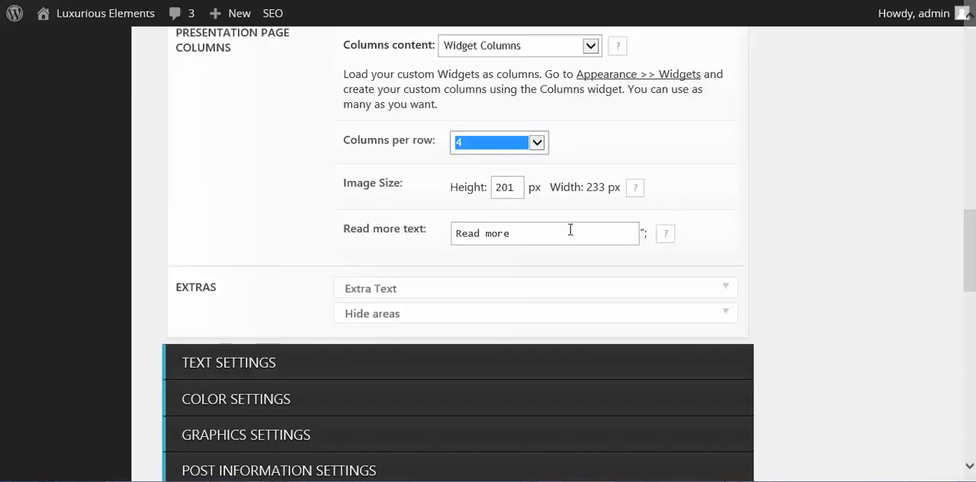
{"action": "left_click", "coordinate": [544, 233]}
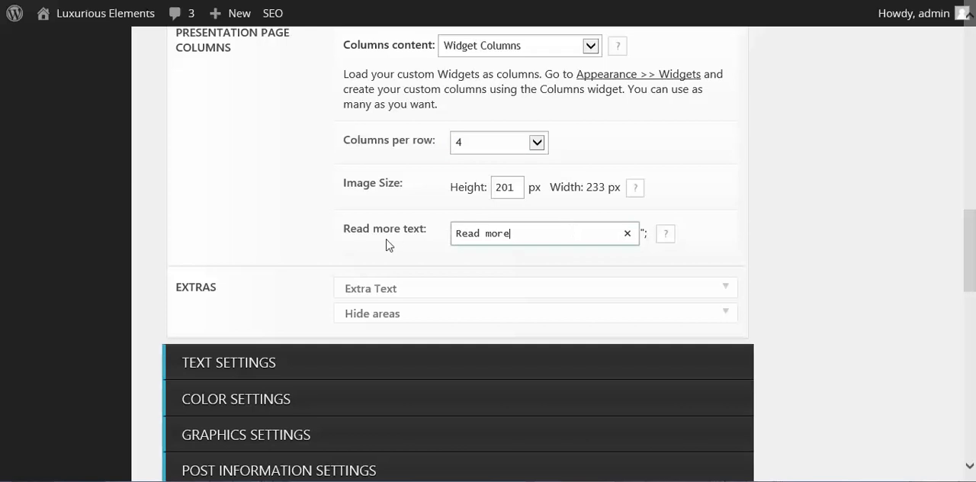
{"action": "mouse_move", "coordinate": [545, 234]}
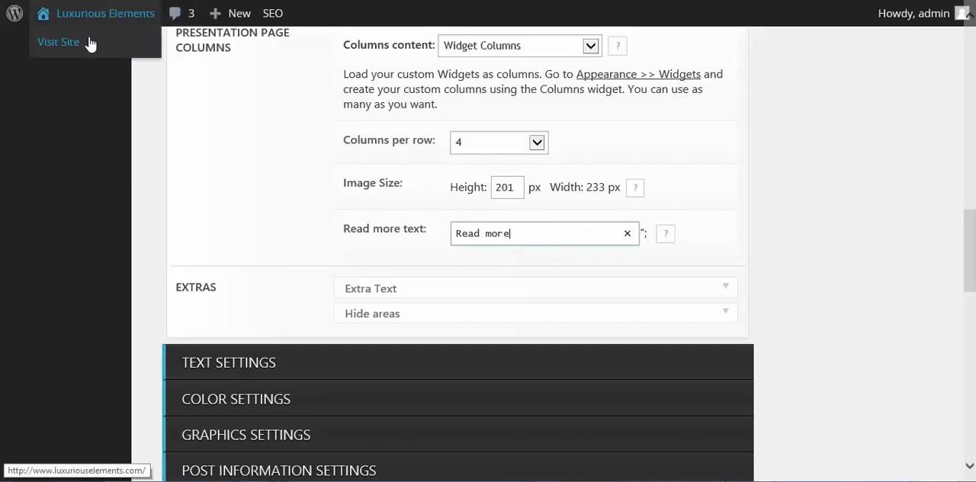
Visit the Luxurious Elements front page and scroll through slider, posts, ad banners and footer.
{"action": "left_click", "coordinate": [58, 42]}
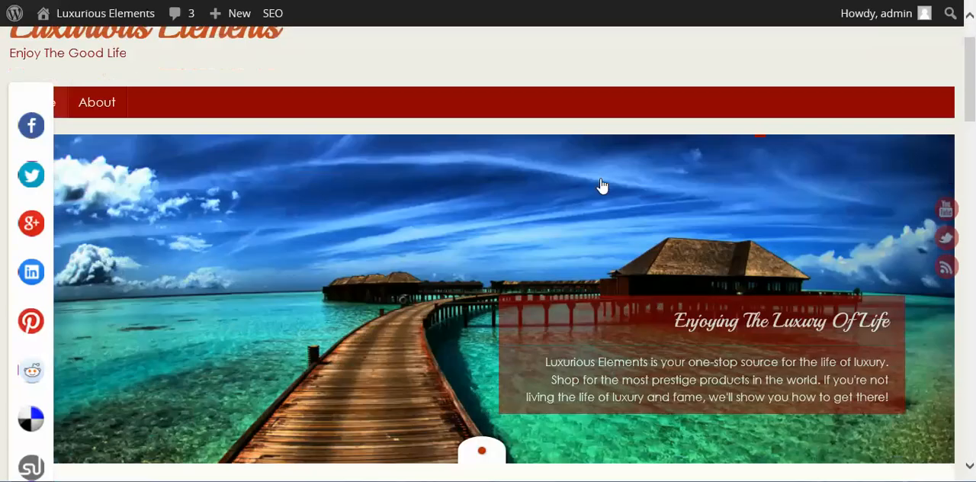
{"action": "scroll", "scroll_direction": "down", "scroll_amount": 3}
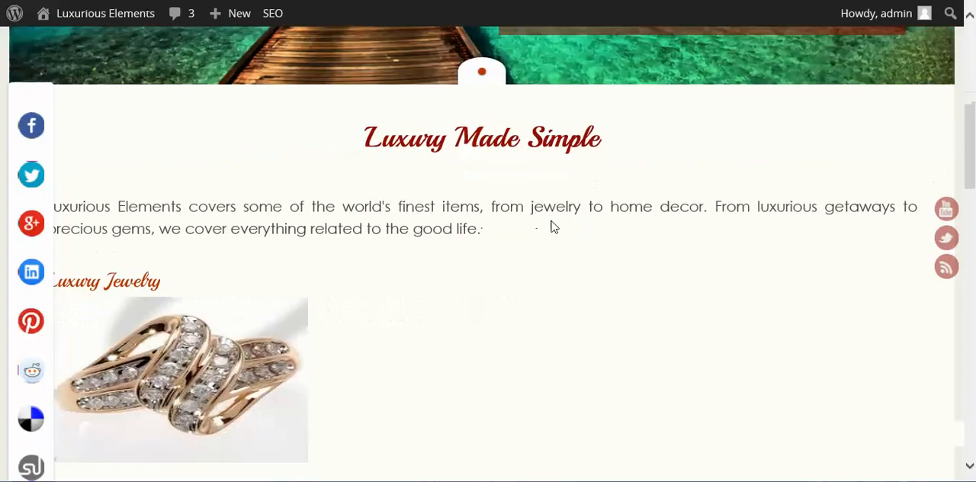
{"action": "scroll", "scroll_direction": "down", "scroll_amount": 3}
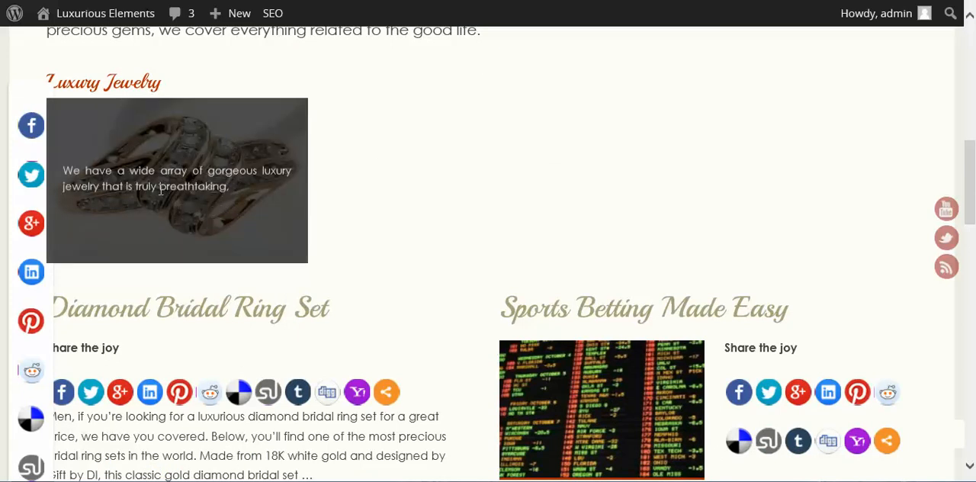
{"action": "mouse_move", "coordinate": [231, 225]}
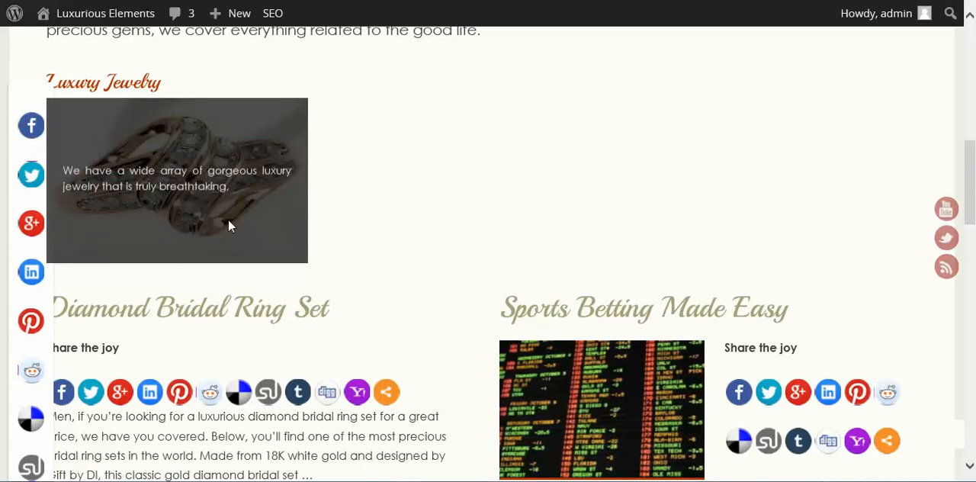
{"action": "mouse_move", "coordinate": [256, 264]}
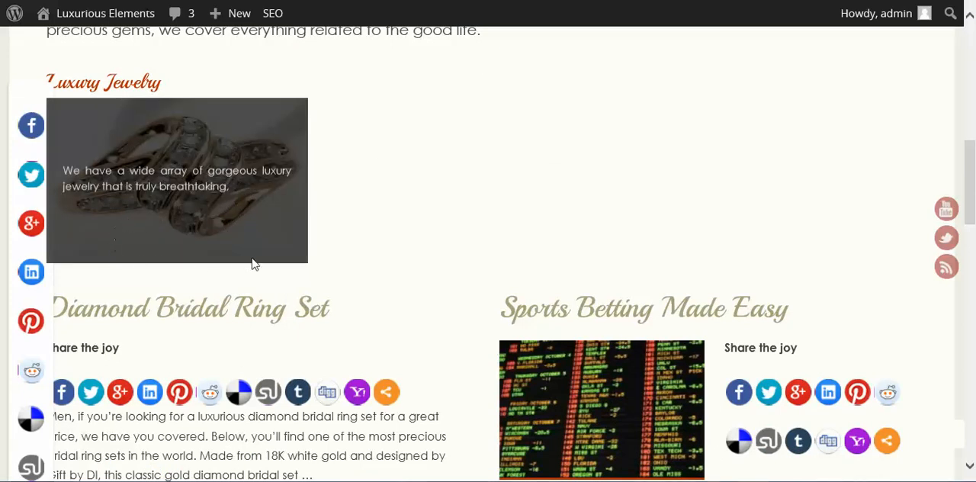
{"action": "mouse_move", "coordinate": [139, 243]}
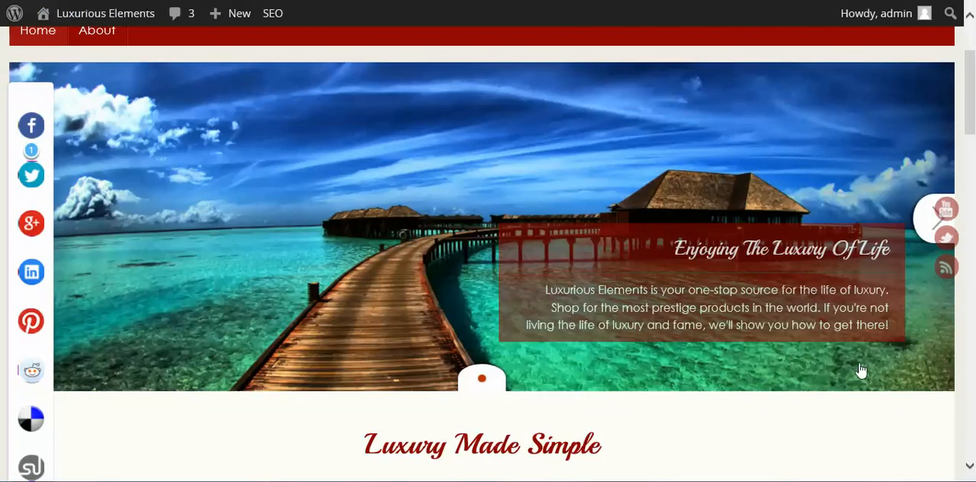
{"action": "mouse_move", "coordinate": [696, 413]}
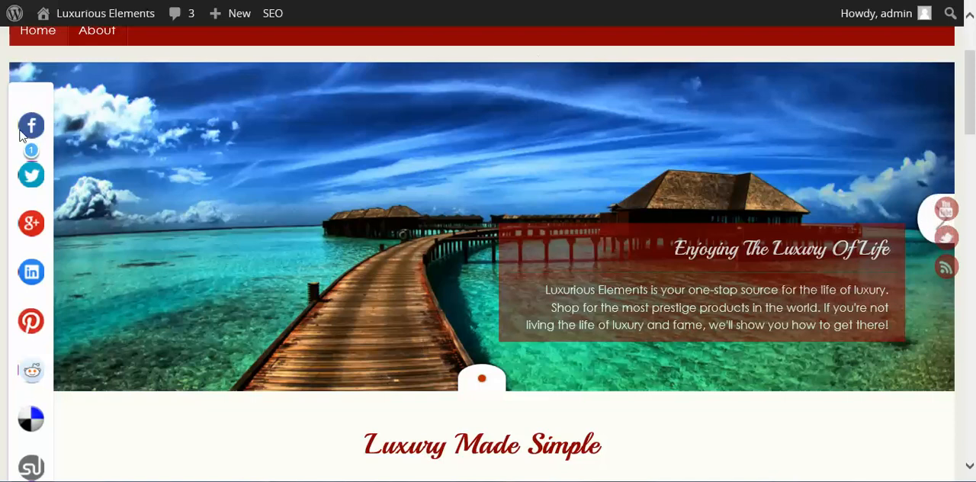
{"action": "scroll", "scroll_direction": "up", "scroll_amount": 3}
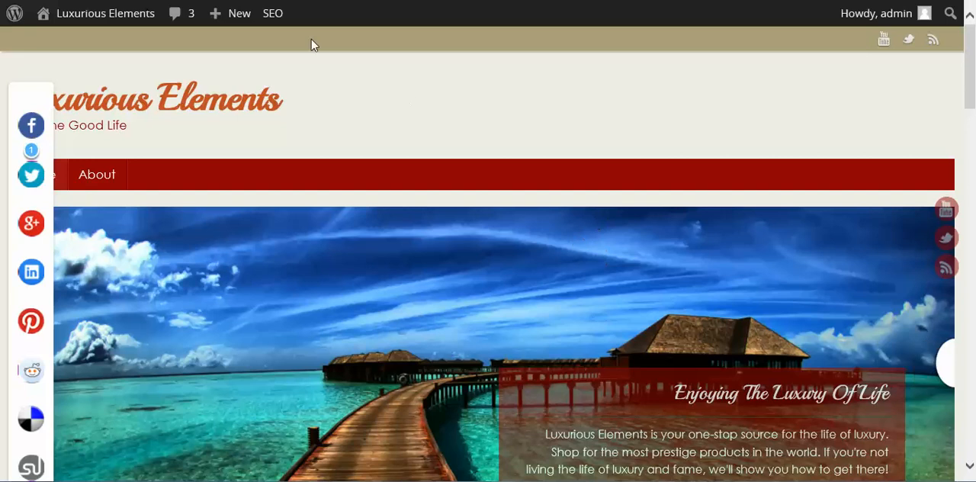
{"action": "mouse_move", "coordinate": [902, 58]}
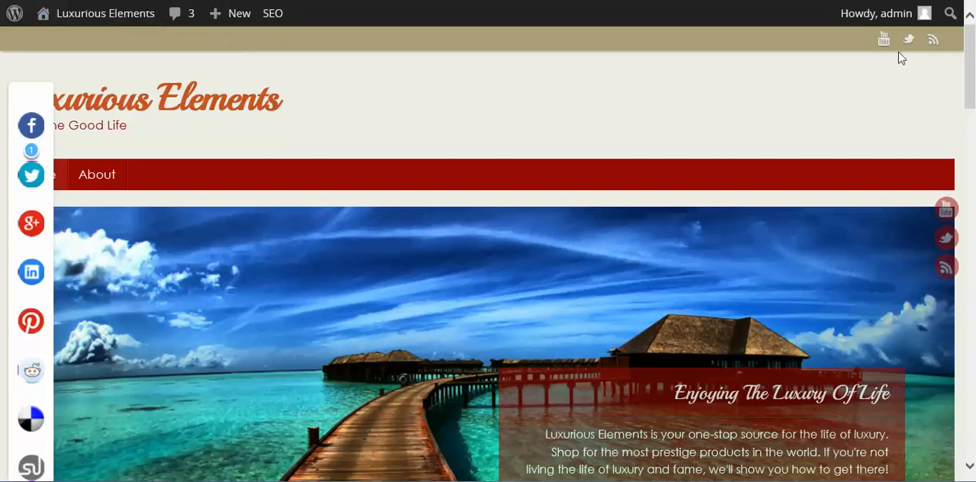
{"action": "mouse_move", "coordinate": [908, 39]}
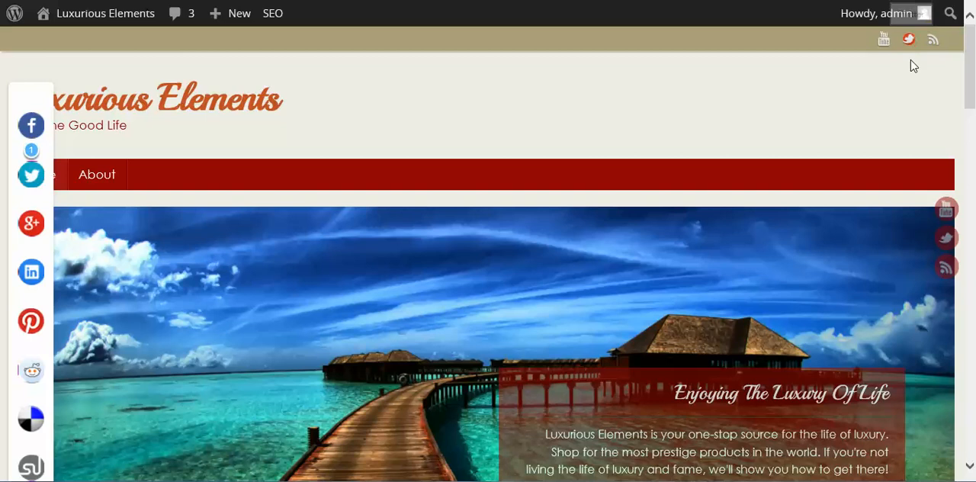
{"action": "mouse_move", "coordinate": [796, 78]}
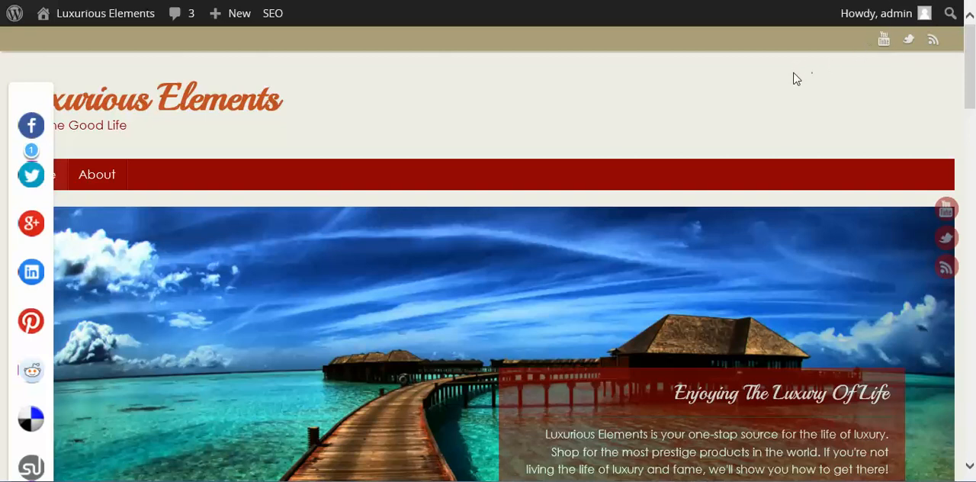
{"action": "scroll", "scroll_direction": "down", "scroll_amount": 3}
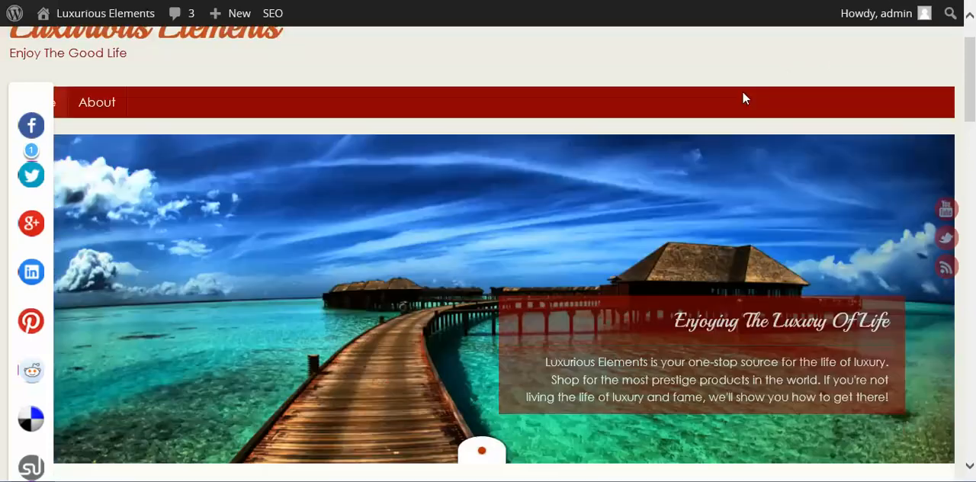
{"action": "scroll", "scroll_direction": "down", "scroll_amount": 3}
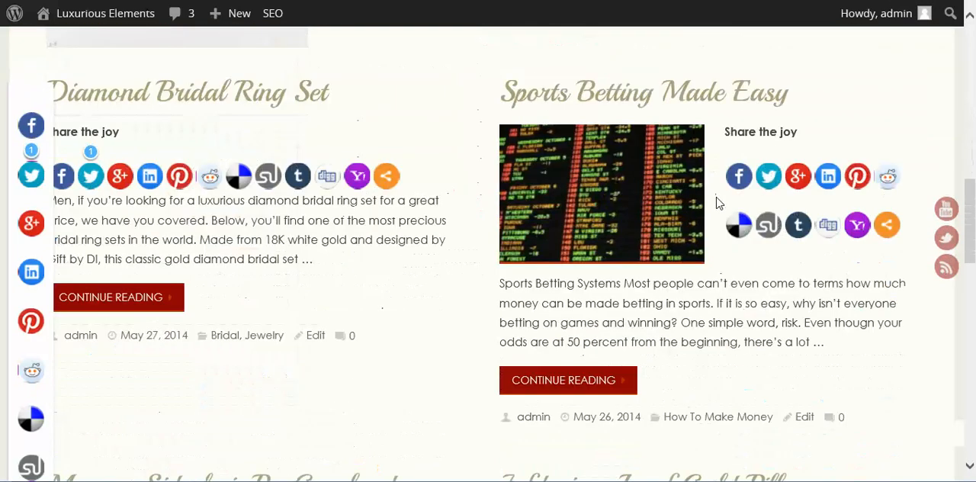
{"action": "scroll", "scroll_direction": "down", "scroll_amount": 3}
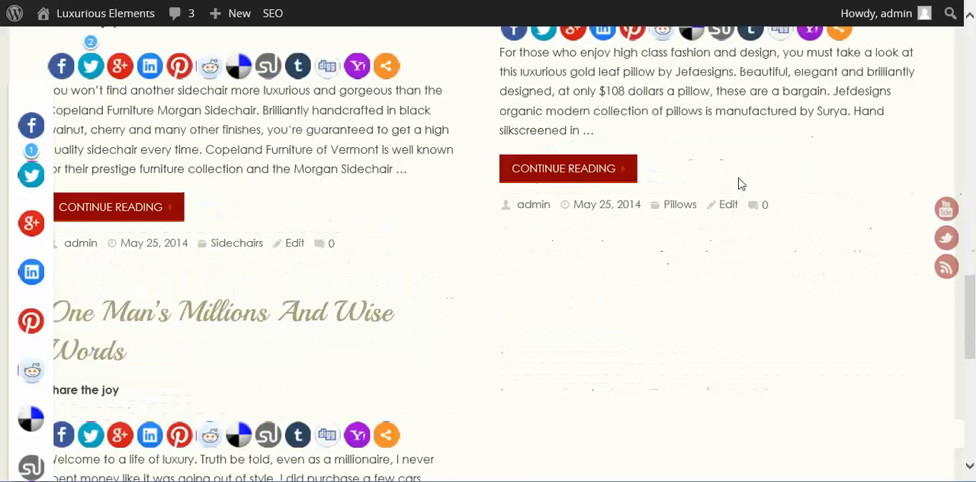
{"action": "scroll", "scroll_direction": "down", "scroll_amount": 3}
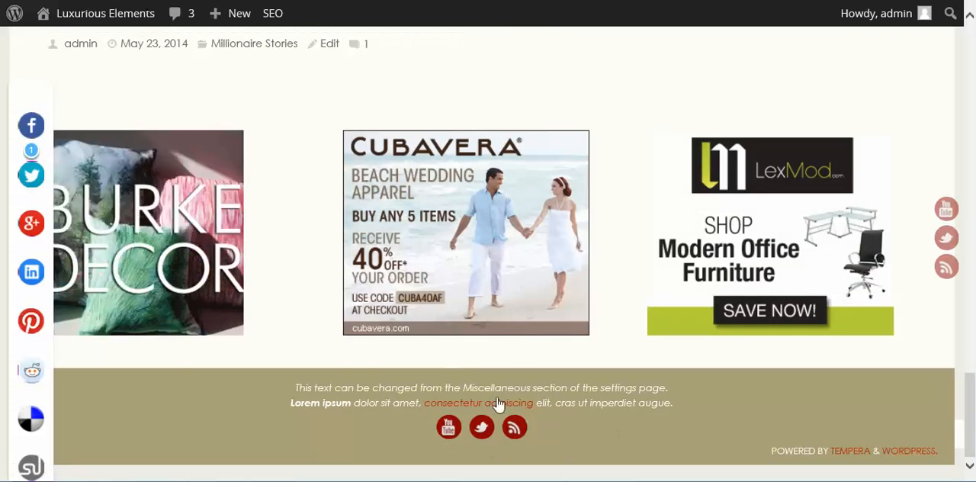
{"action": "mouse_move", "coordinate": [507, 451]}
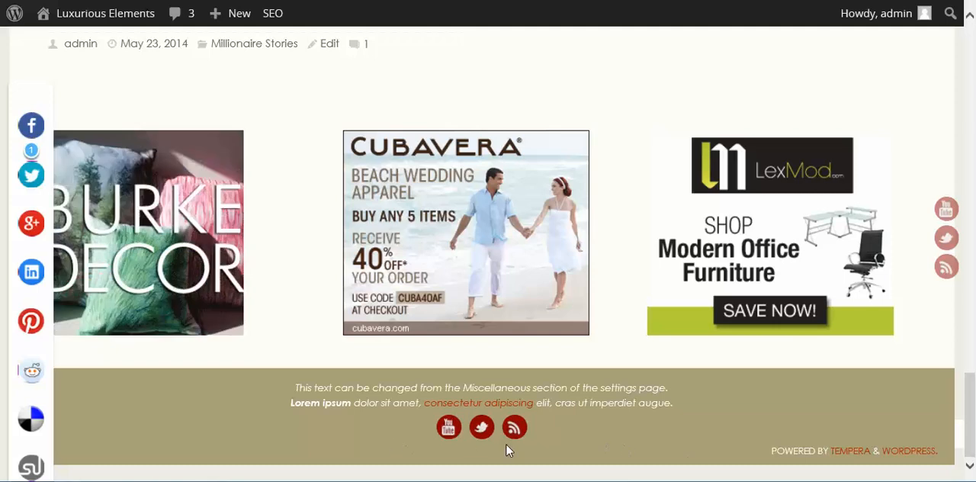
{"action": "scroll", "scroll_direction": "up", "scroll_amount": 3}
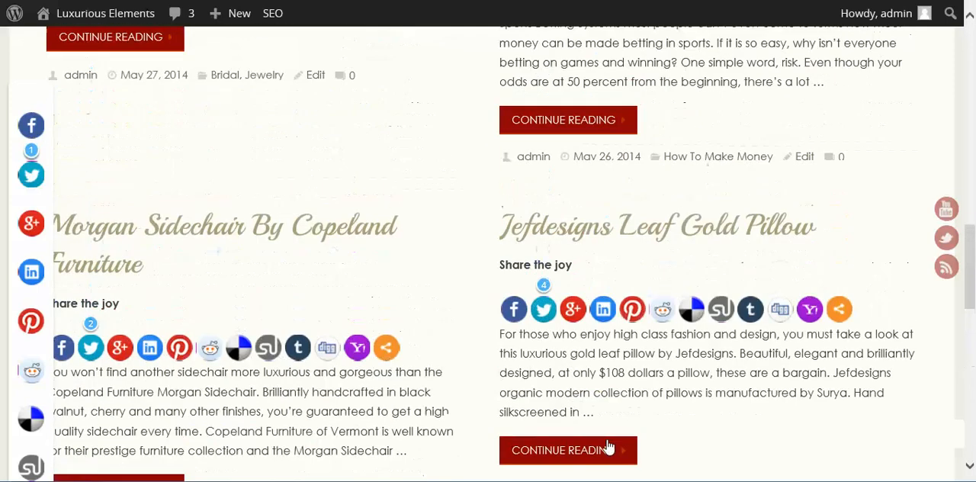
{"action": "scroll", "scroll_direction": "up", "scroll_amount": 3}
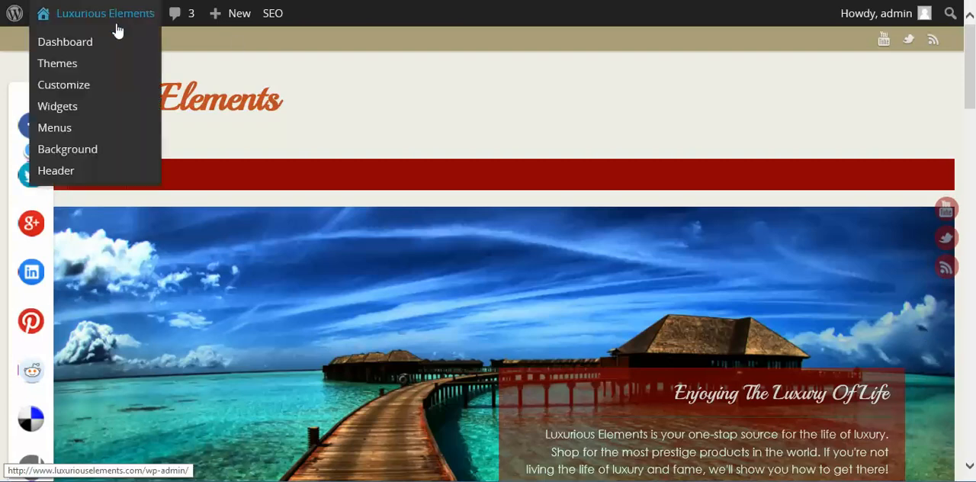
Go to Appearance > Tempera Settings from the admin menu.
{"action": "left_click", "coordinate": [64, 41]}
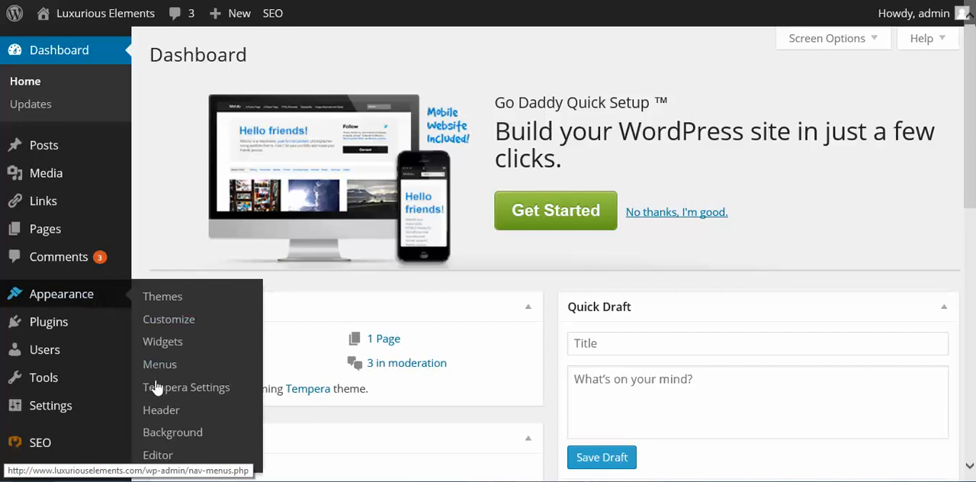
{"action": "left_click", "coordinate": [186, 388]}
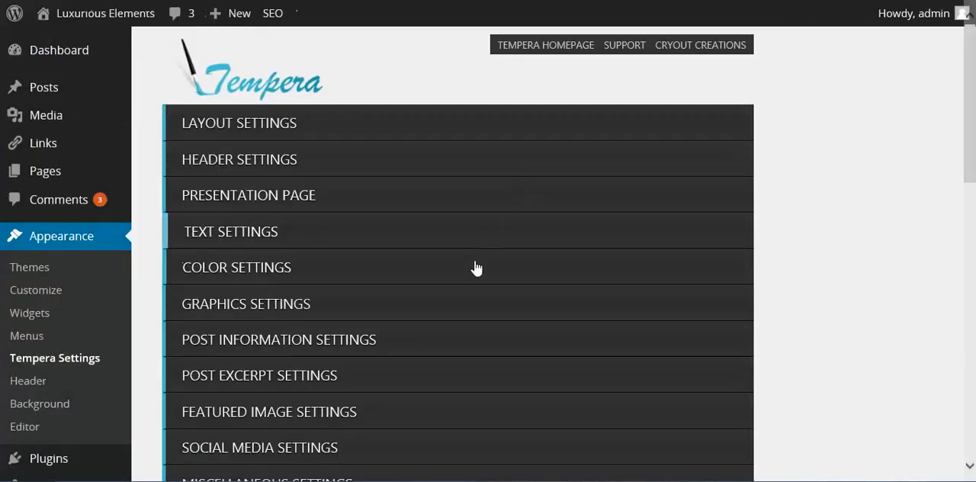
Expand Color Settings and scroll through the general, accent, menu, widget and link colors.
{"action": "left_click", "coordinate": [236, 267]}
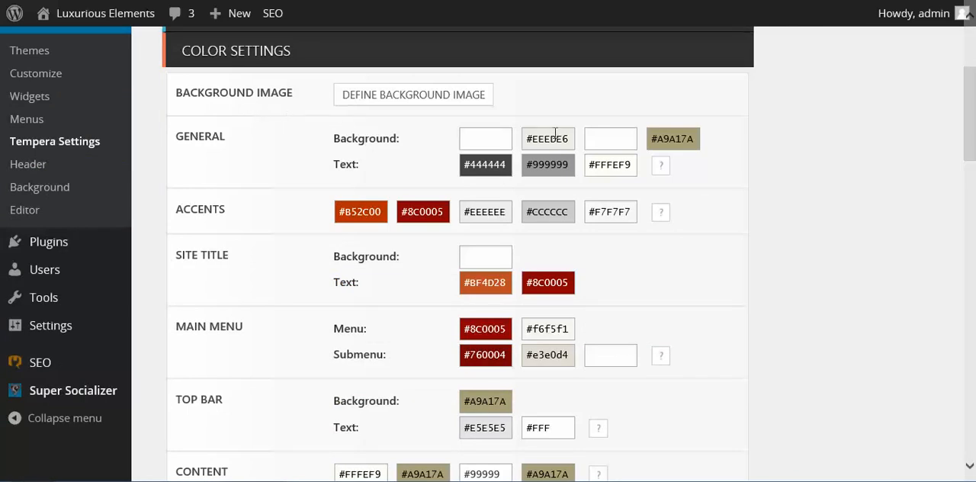
{"action": "scroll", "scroll_direction": "down", "scroll_amount": 3}
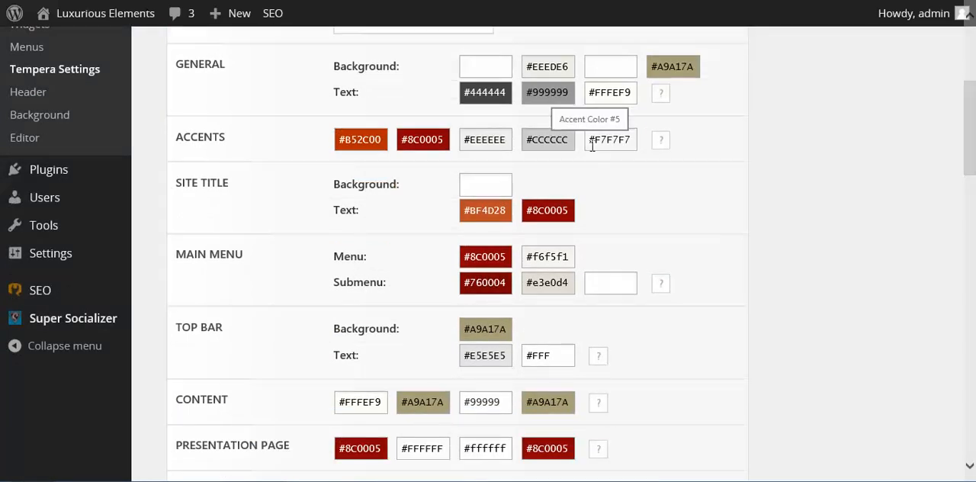
{"action": "scroll", "scroll_direction": "down", "scroll_amount": 3}
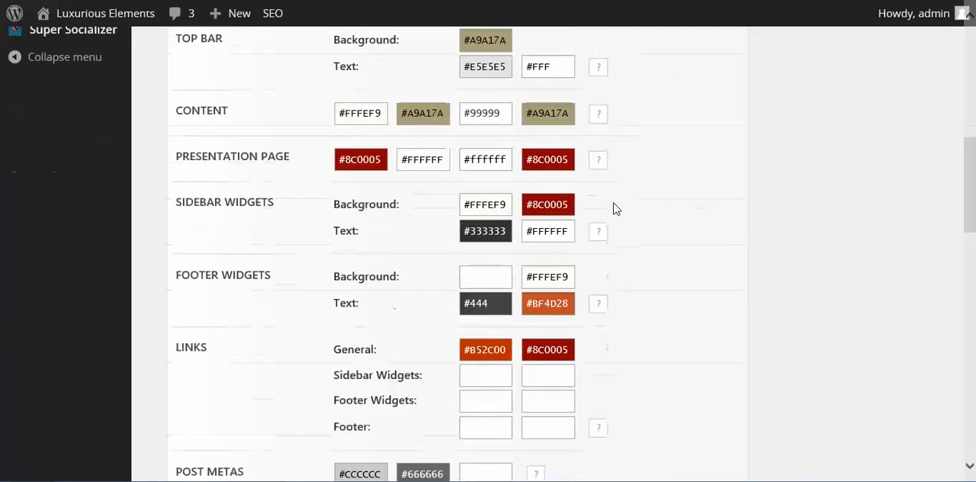
{"action": "scroll", "scroll_direction": "down", "scroll_amount": 3}
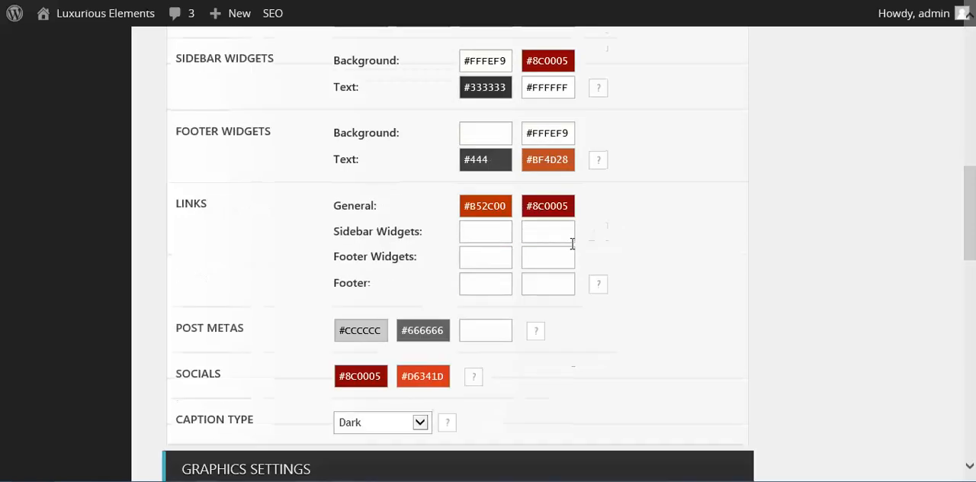
{"action": "scroll", "scroll_direction": "down", "scroll_amount": 3}
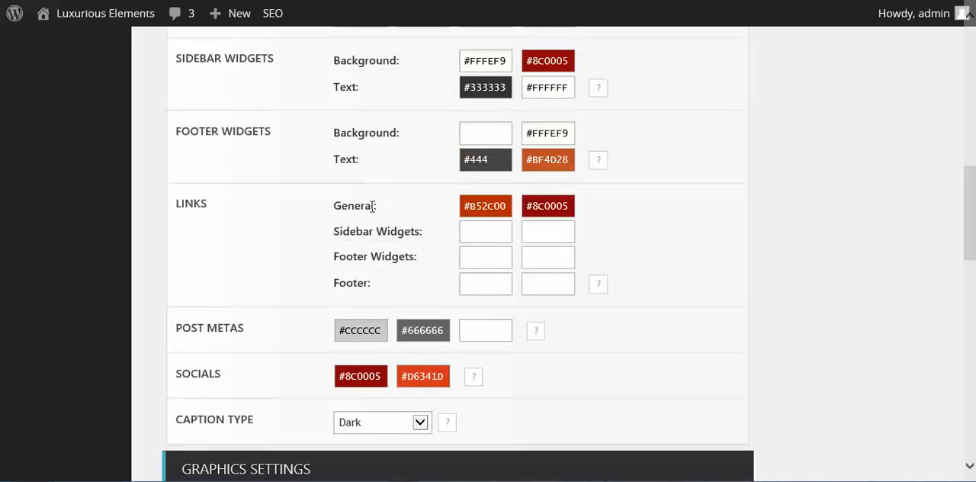
{"action": "mouse_move", "coordinate": [249, 291]}
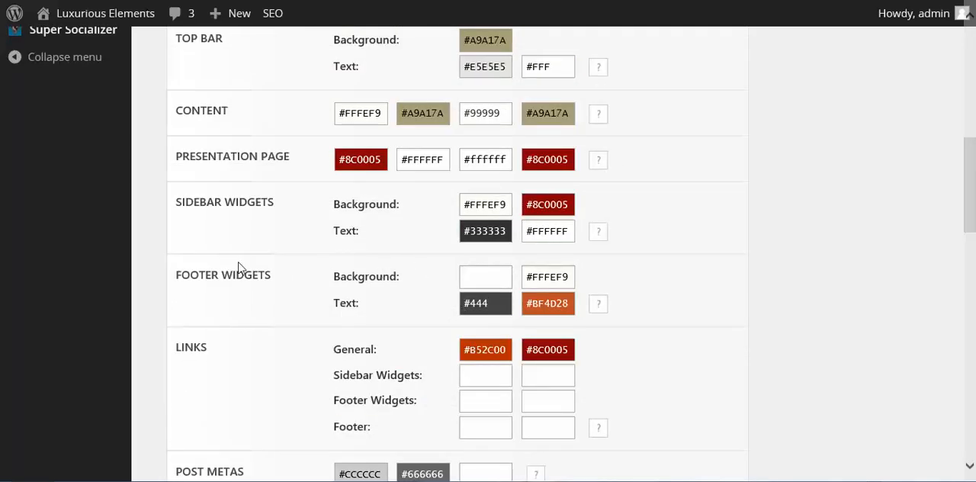
{"action": "scroll", "scroll_direction": "up", "scroll_amount": 3}
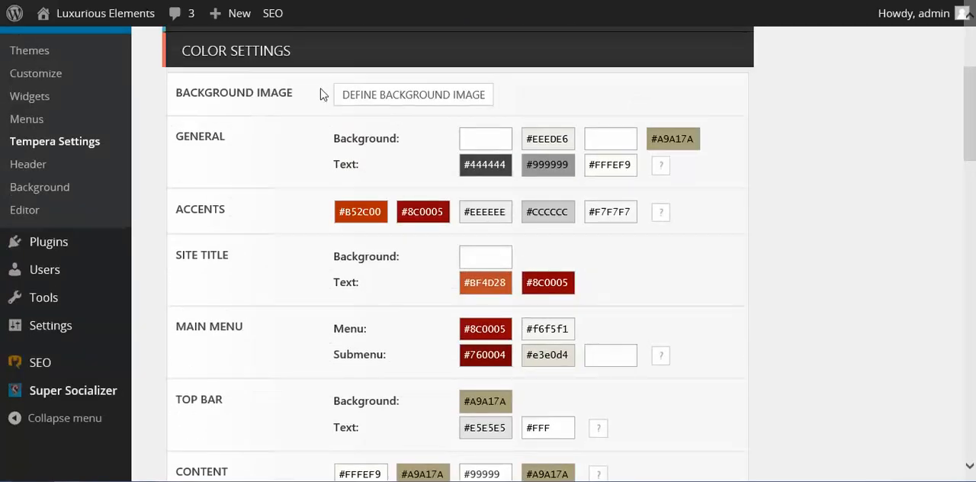
{"action": "mouse_move", "coordinate": [661, 248]}
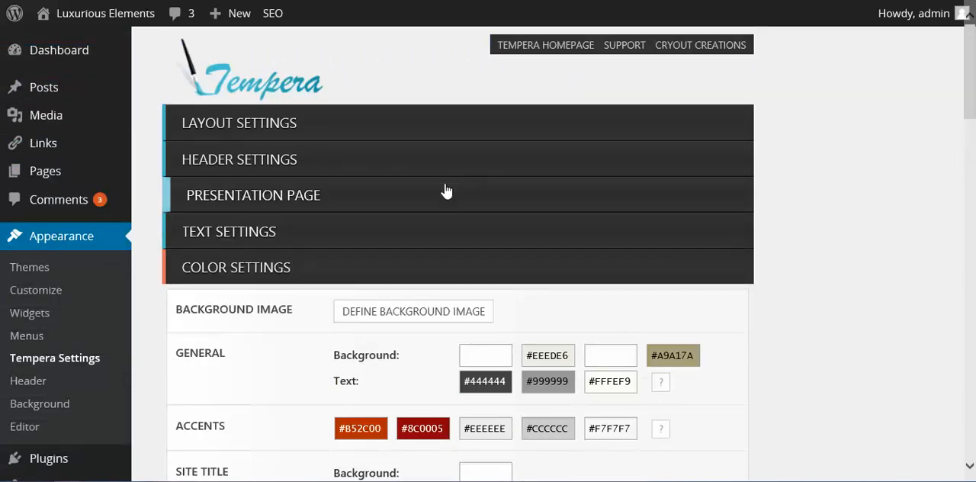
Scroll through the presentation page slider, slides, columns and extras options.
{"action": "scroll", "scroll_direction": "down", "scroll_amount": 3}
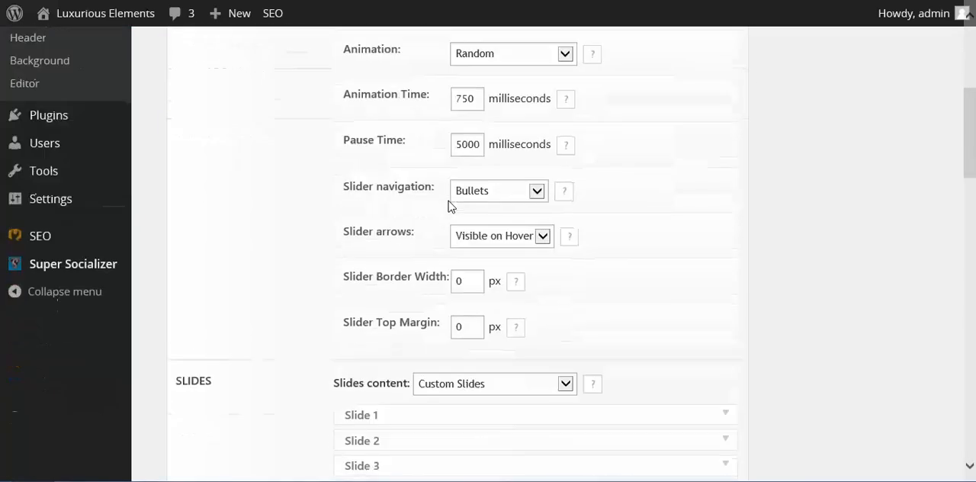
{"action": "scroll", "scroll_direction": "down", "scroll_amount": 3}
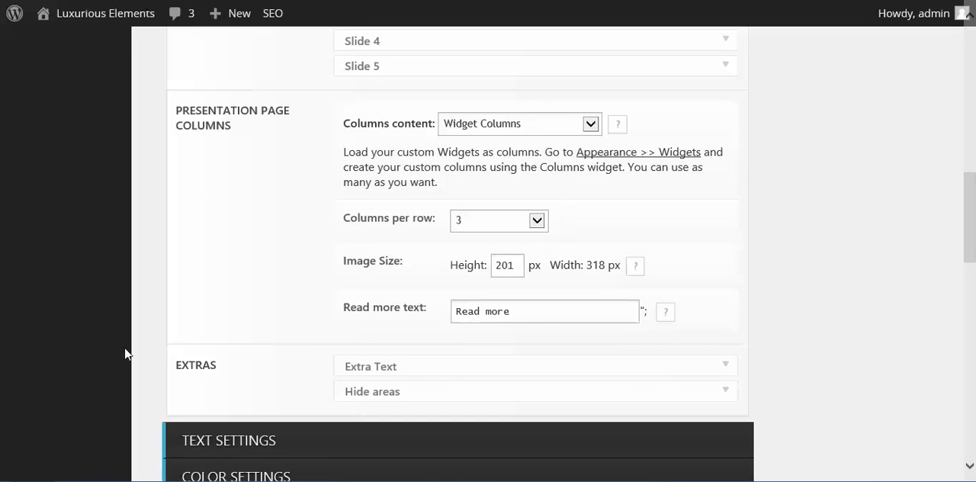
{"action": "mouse_move", "coordinate": [500, 143]}
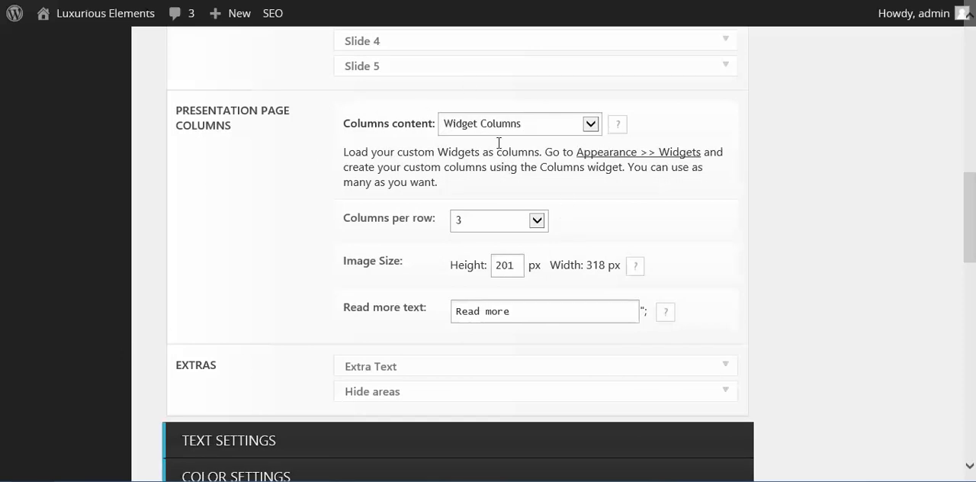
{"action": "mouse_move", "coordinate": [404, 307]}
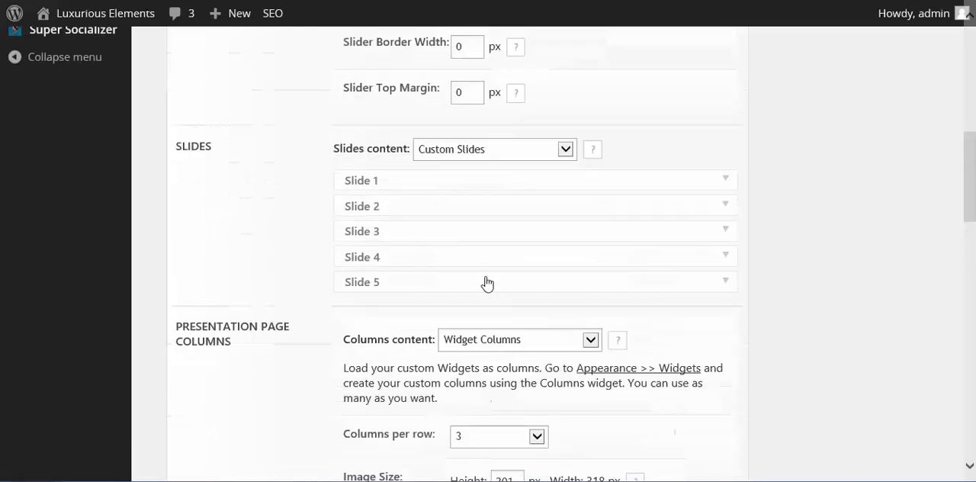
{"action": "scroll", "scroll_direction": "up", "scroll_amount": 3}
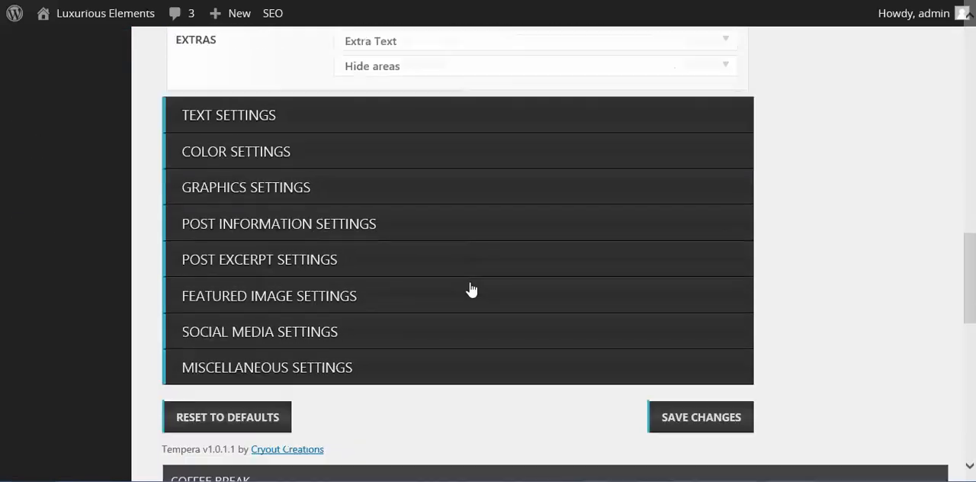
{"action": "scroll", "scroll_direction": "down", "scroll_amount": 3}
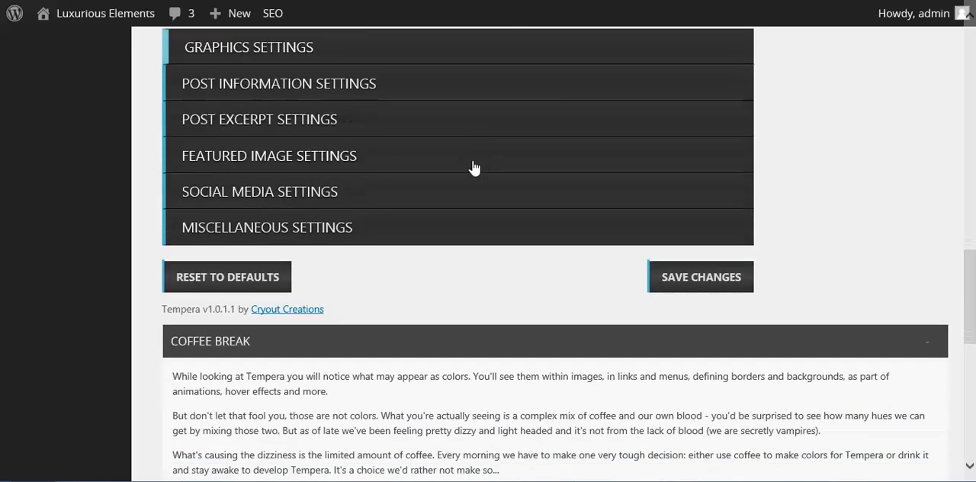
{"action": "scroll", "scroll_direction": "down", "scroll_amount": 3}
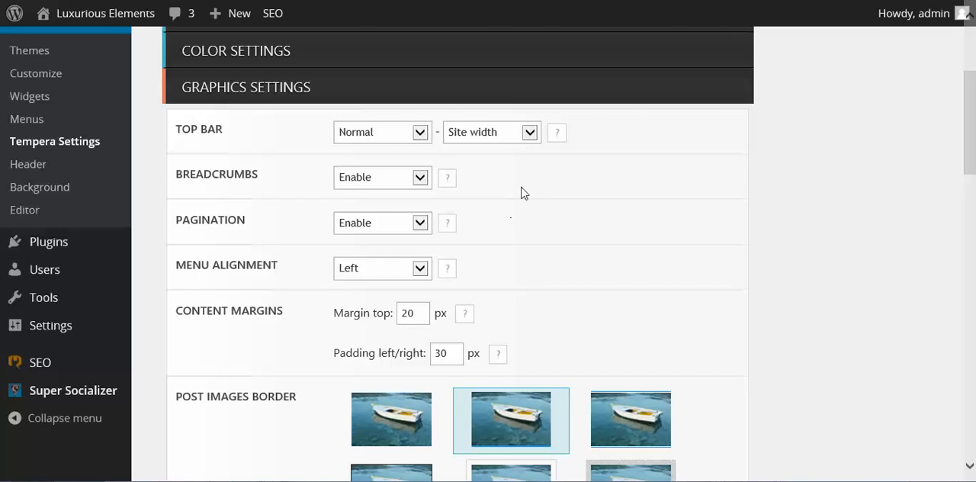
{"action": "mouse_move", "coordinate": [278, 135]}
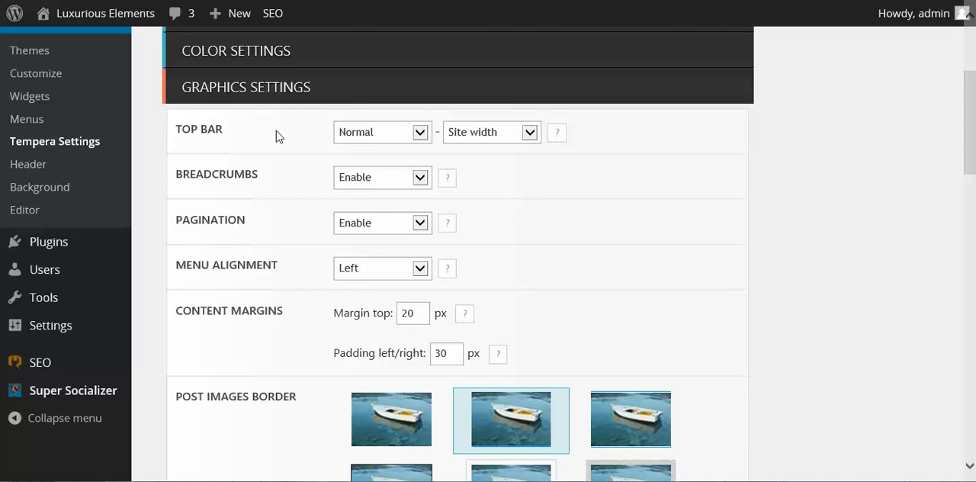
{"action": "mouse_move", "coordinate": [571, 201]}
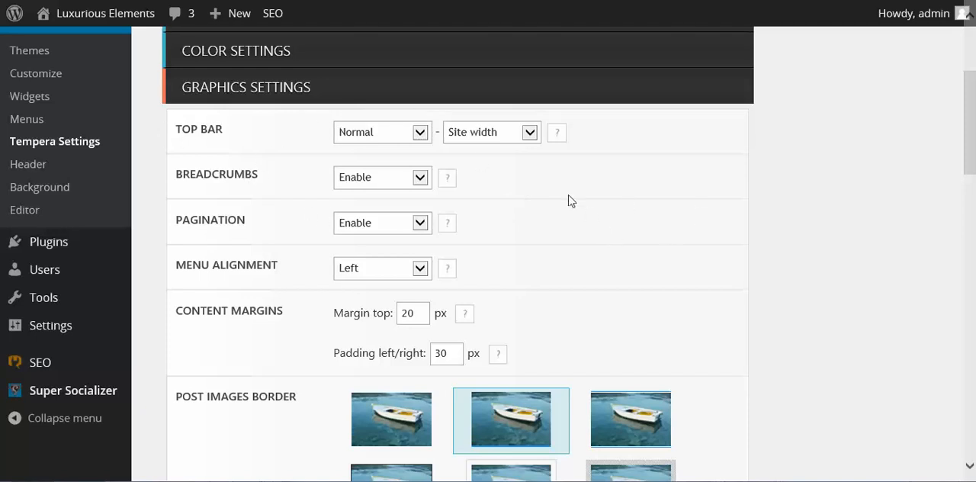
Scroll through the graphics options from top bar and breadcrumbs down to page titles.
{"action": "scroll", "scroll_direction": "down", "scroll_amount": 3}
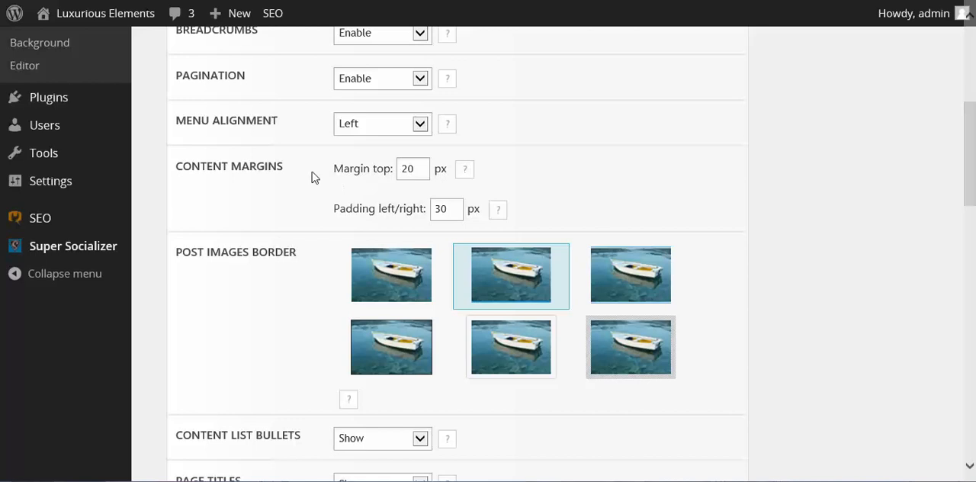
{"action": "scroll", "scroll_direction": "down", "scroll_amount": 3}
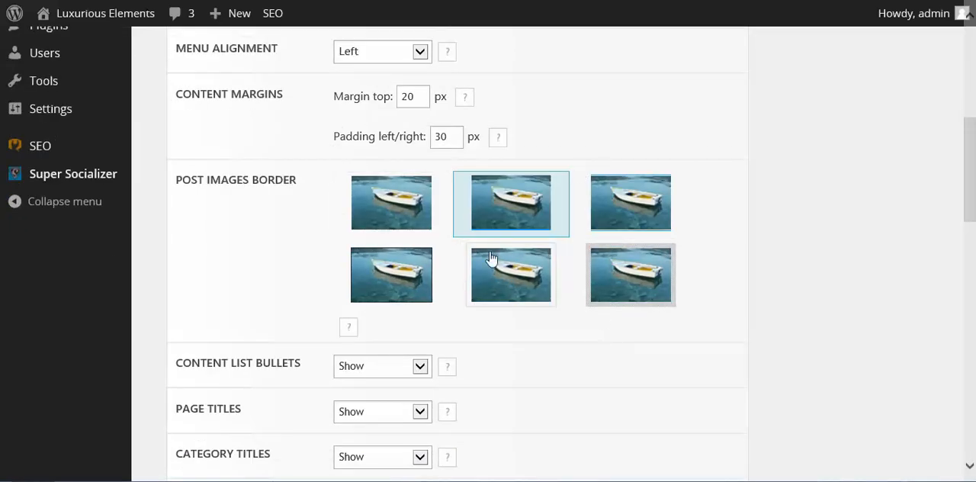
{"action": "scroll", "scroll_direction": "down", "scroll_amount": 3}
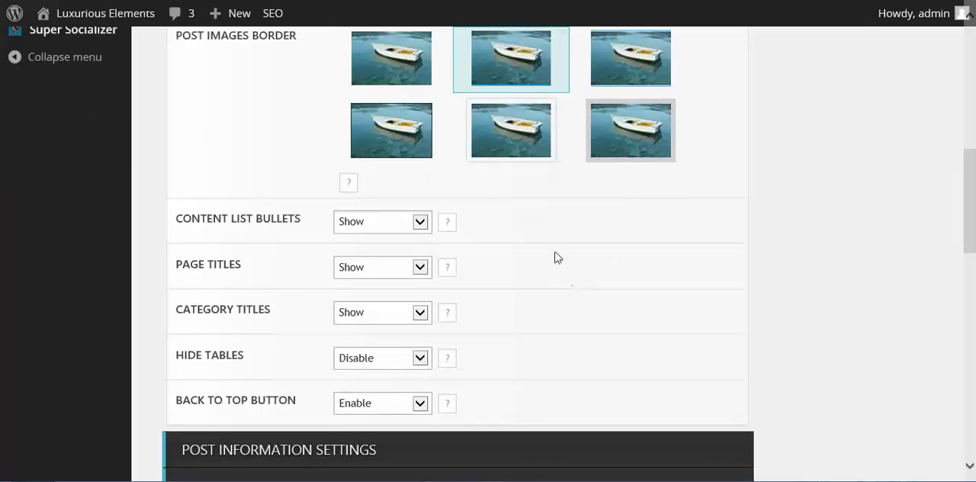
{"action": "mouse_move", "coordinate": [553, 251]}
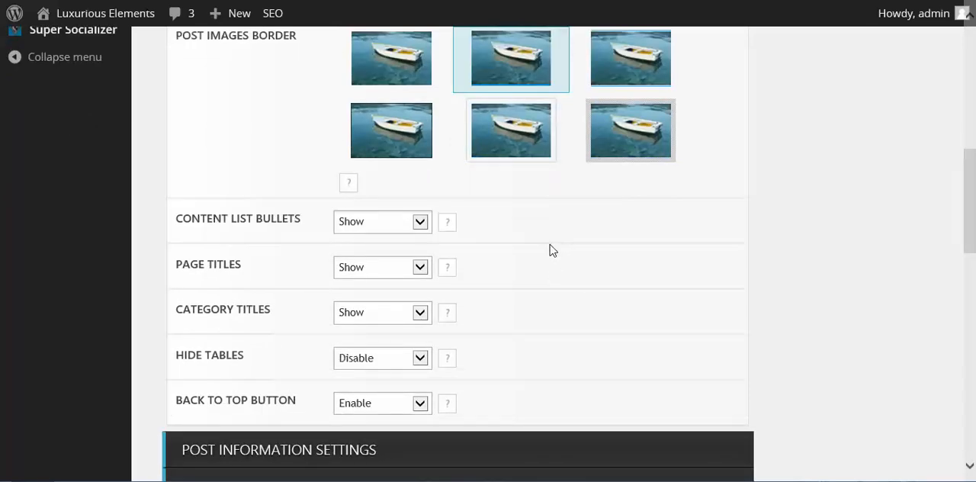
{"action": "scroll", "scroll_direction": "down", "scroll_amount": 3}
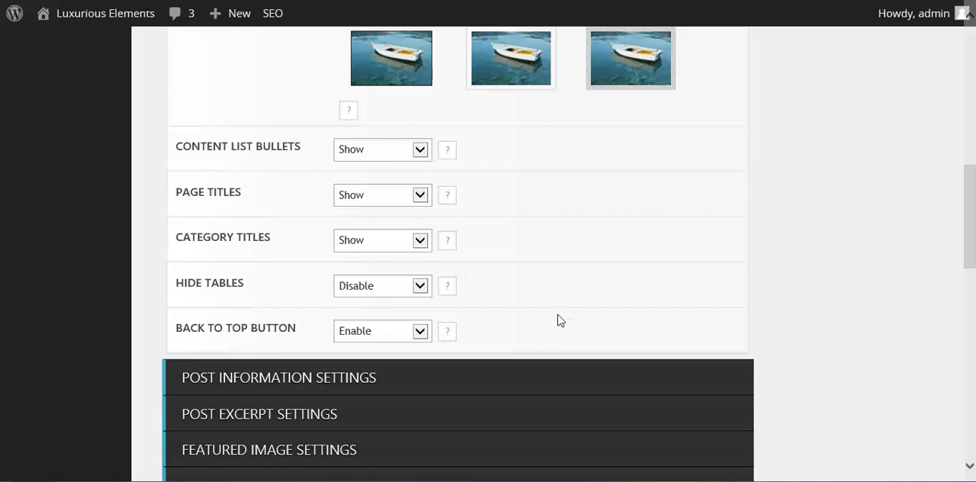
{"action": "scroll", "scroll_direction": "down", "scroll_amount": 3}
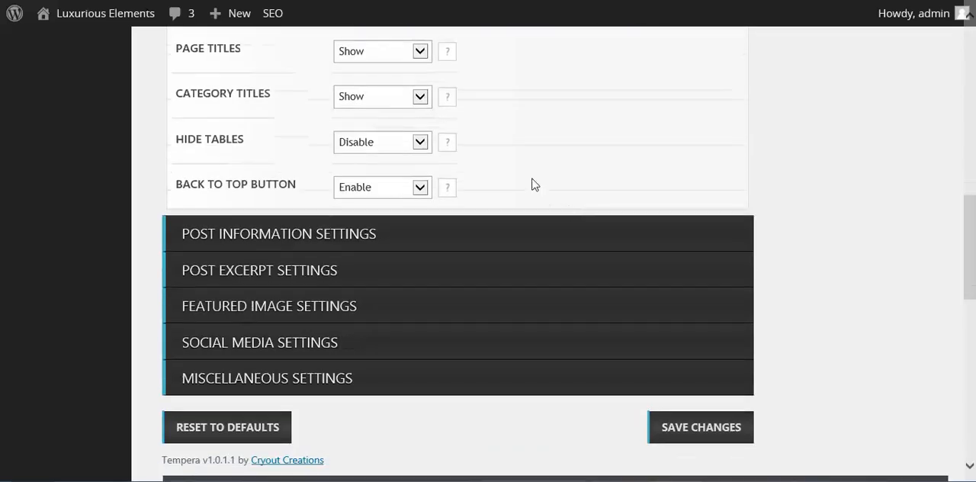
{"action": "mouse_move", "coordinate": [310, 209]}
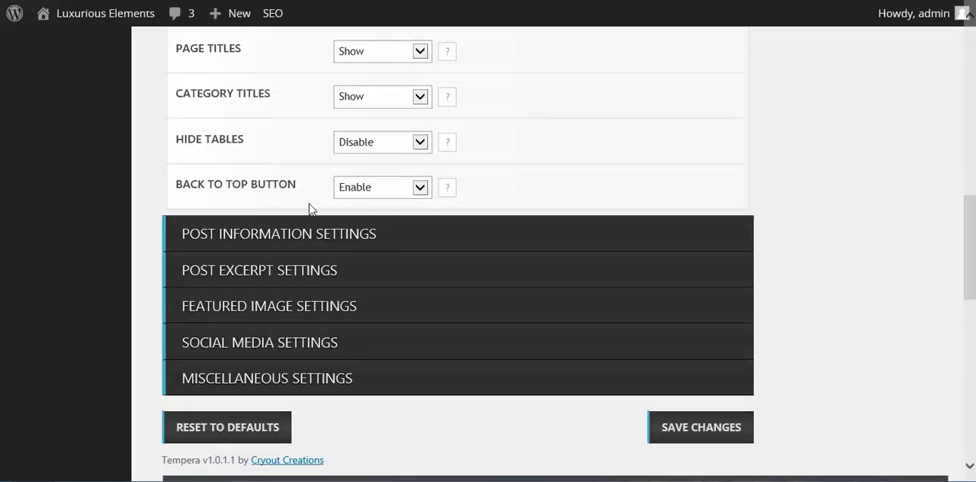
{"action": "mouse_move", "coordinate": [471, 239]}
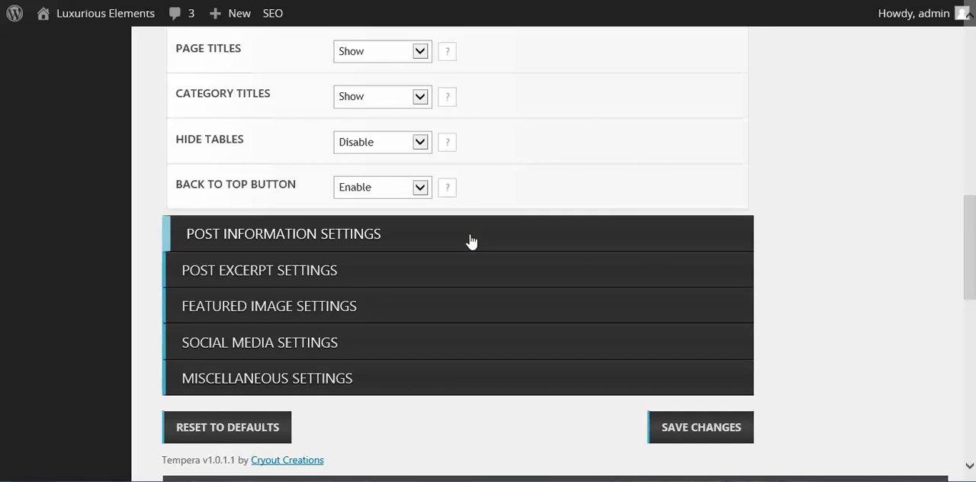
{"action": "scroll", "scroll_direction": "down", "scroll_amount": 3}
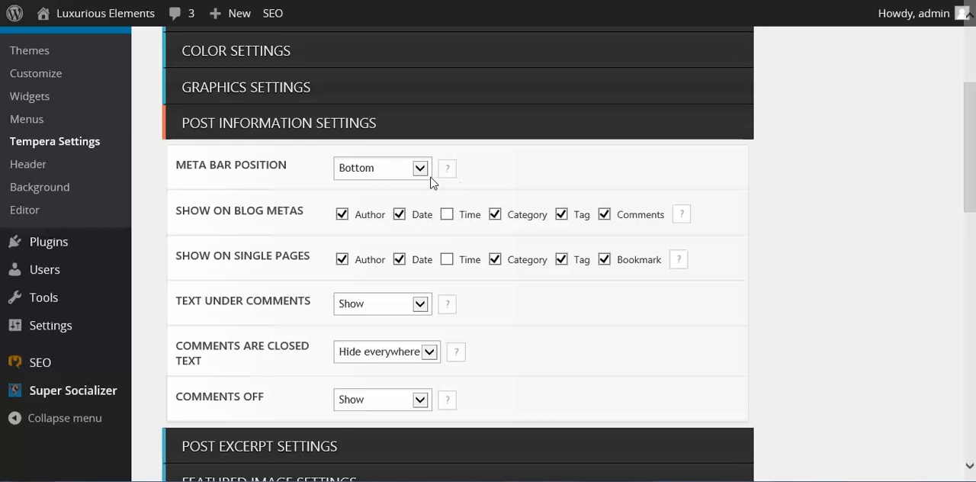
{"action": "mouse_move", "coordinate": [259, 218]}
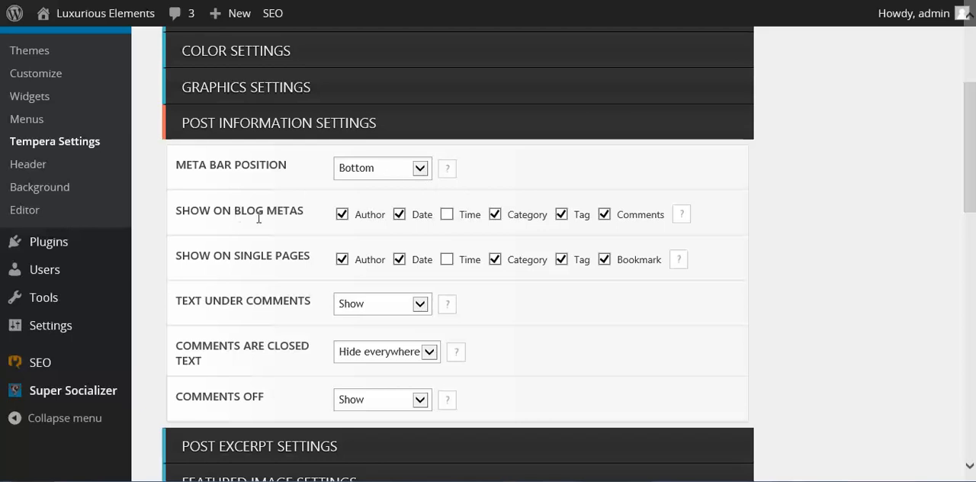
{"action": "mouse_move", "coordinate": [283, 272]}
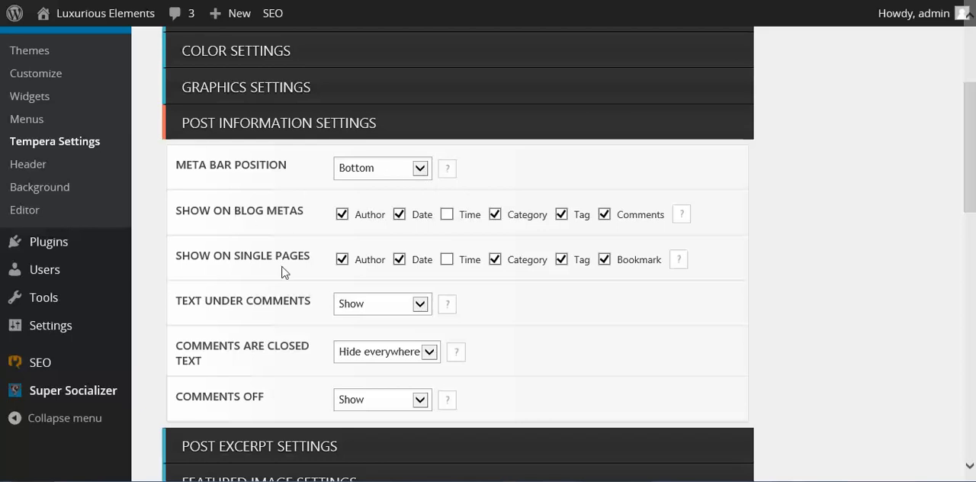
{"action": "mouse_move", "coordinate": [303, 343]}
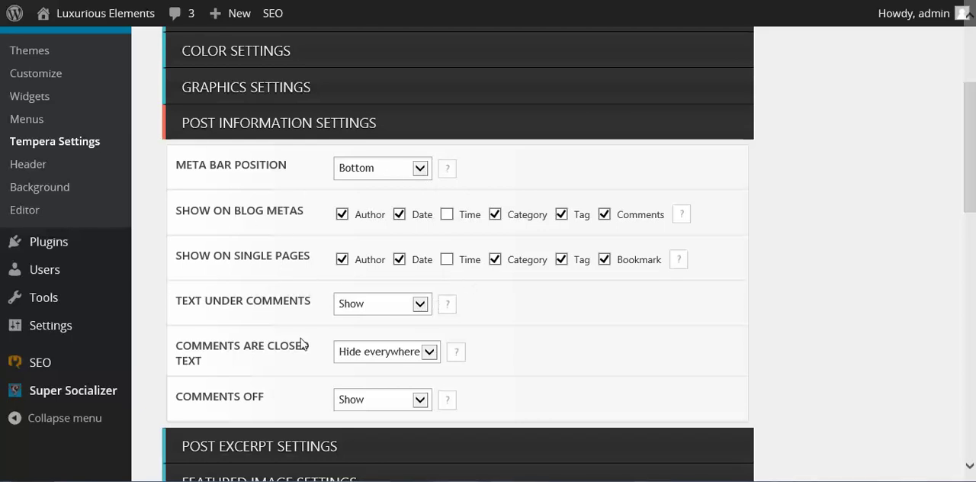
{"action": "mouse_move", "coordinate": [600, 190]}
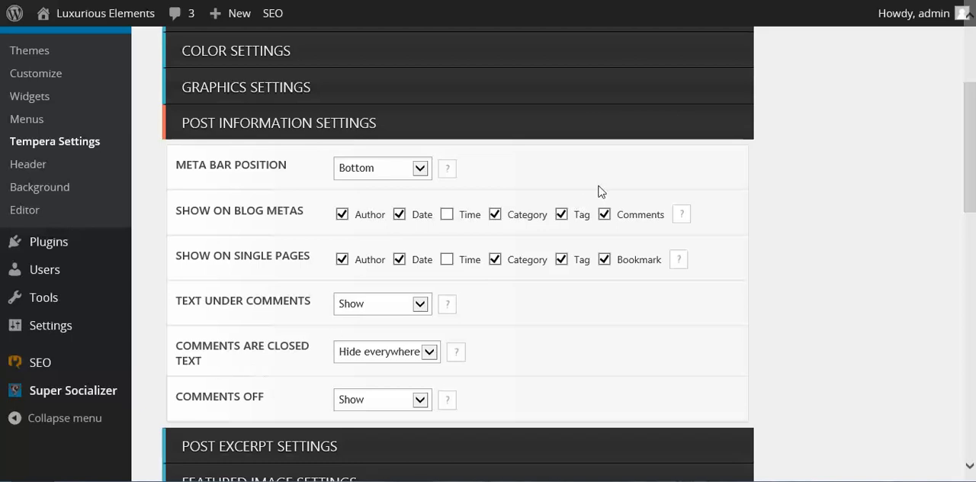
{"action": "scroll", "scroll_direction": "down", "scroll_amount": 3}
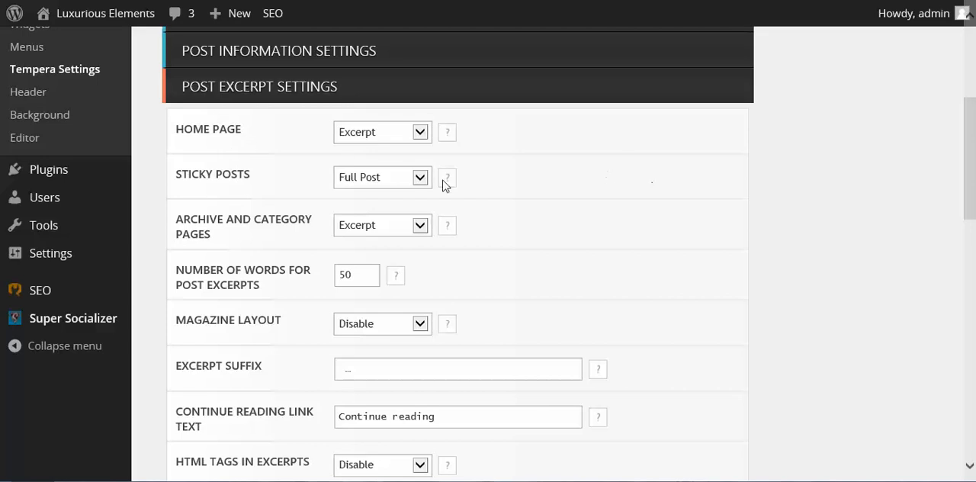
Scroll past Post Excerpt Settings to the Featured Image Settings panel.
{"action": "scroll", "scroll_direction": "down", "scroll_amount": 3}
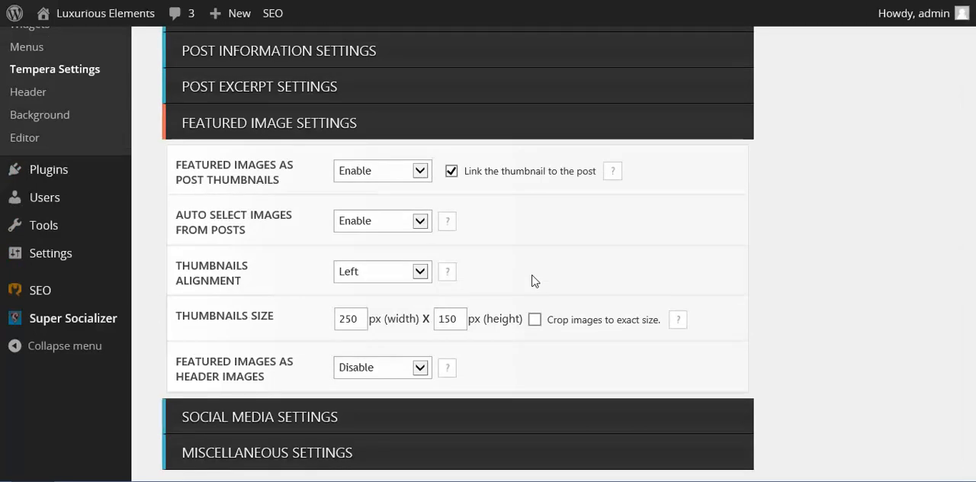
Expand Social Media Settings and keep Twitter as social link number 2.
{"action": "scroll", "scroll_direction": "down", "scroll_amount": 3}
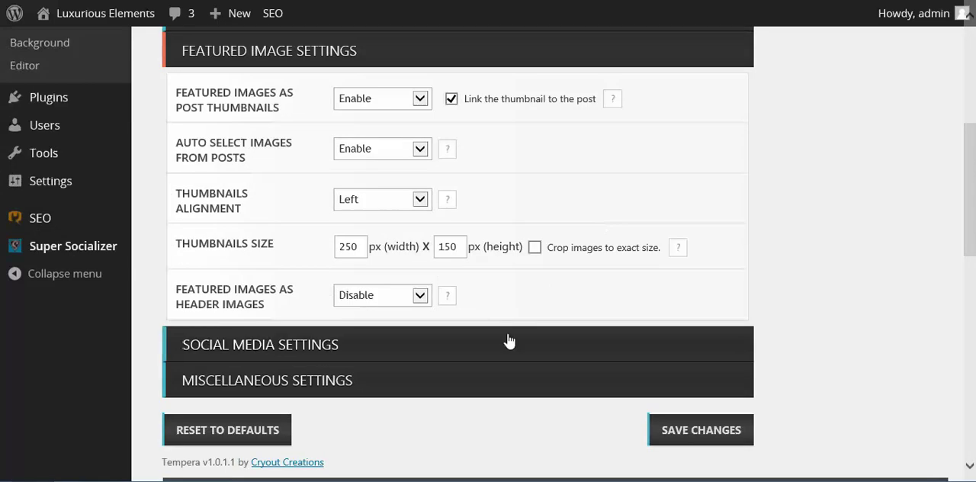
{"action": "left_click", "coordinate": [259, 343]}
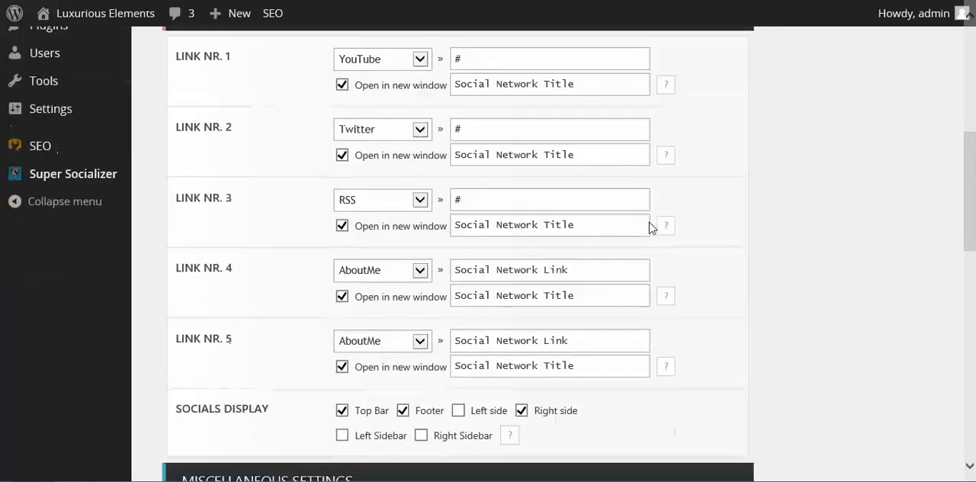
{"action": "mouse_move", "coordinate": [235, 62]}
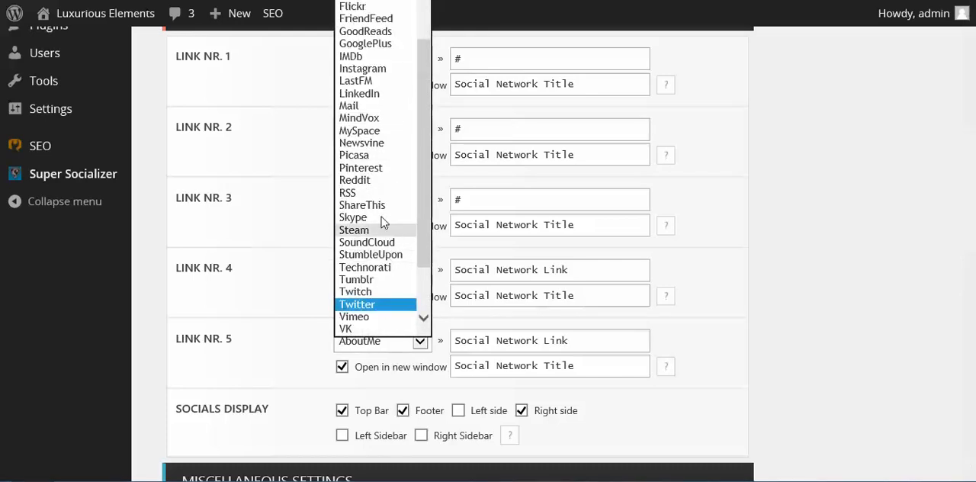
{"action": "left_click", "coordinate": [356, 304]}
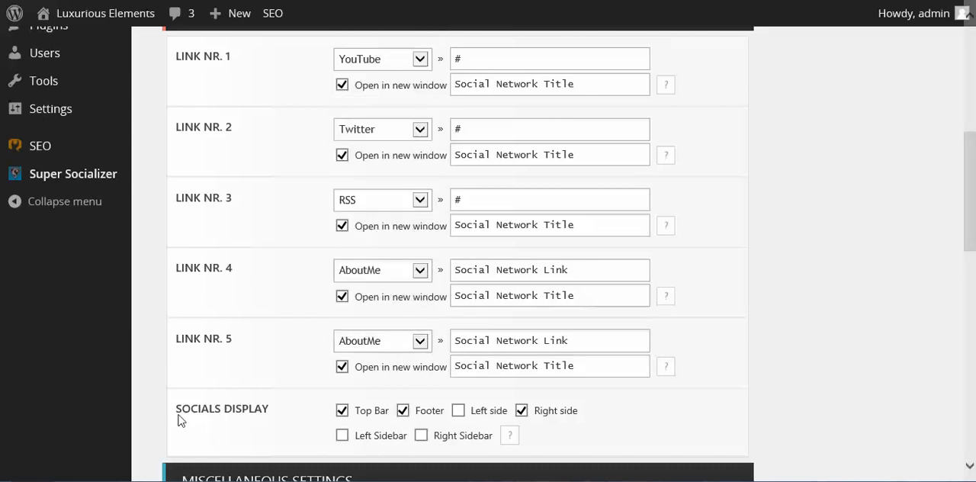
{"action": "scroll", "scroll_direction": "down", "scroll_amount": 3}
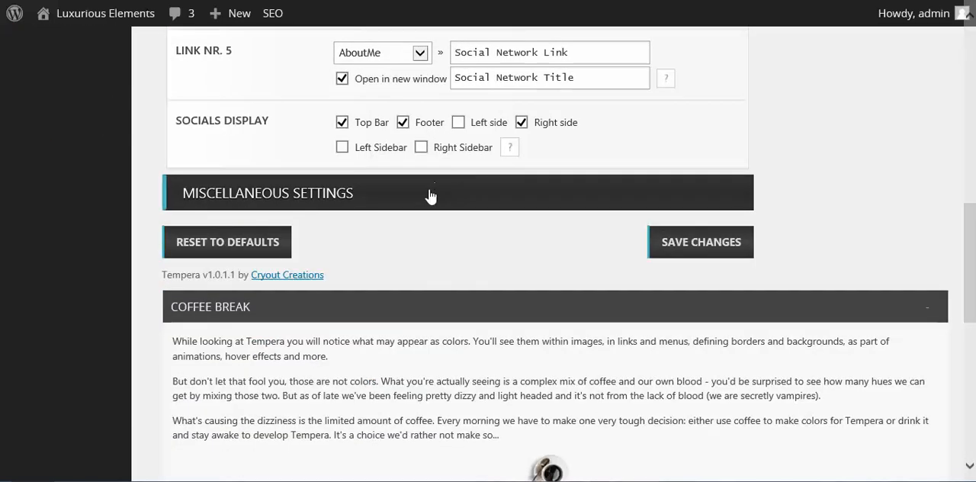
Expand Miscellaneous Settings and scroll through footer text, custom CSS/JS and Import/Export options.
{"action": "left_click", "coordinate": [430, 192]}
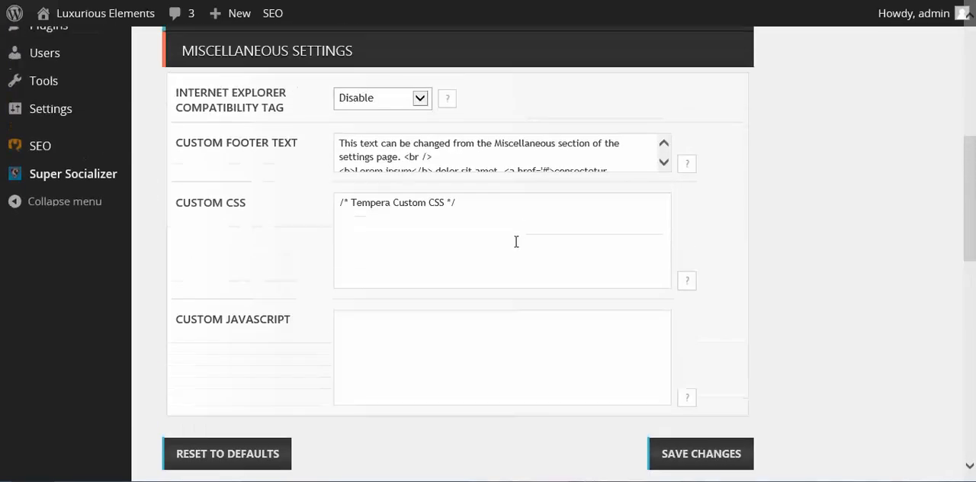
{"action": "mouse_move", "coordinate": [286, 159]}
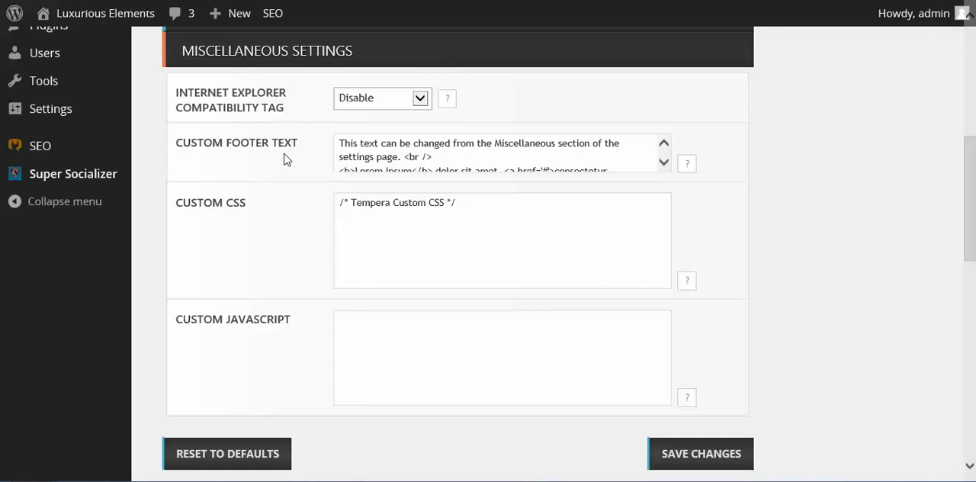
{"action": "mouse_move", "coordinate": [246, 226]}
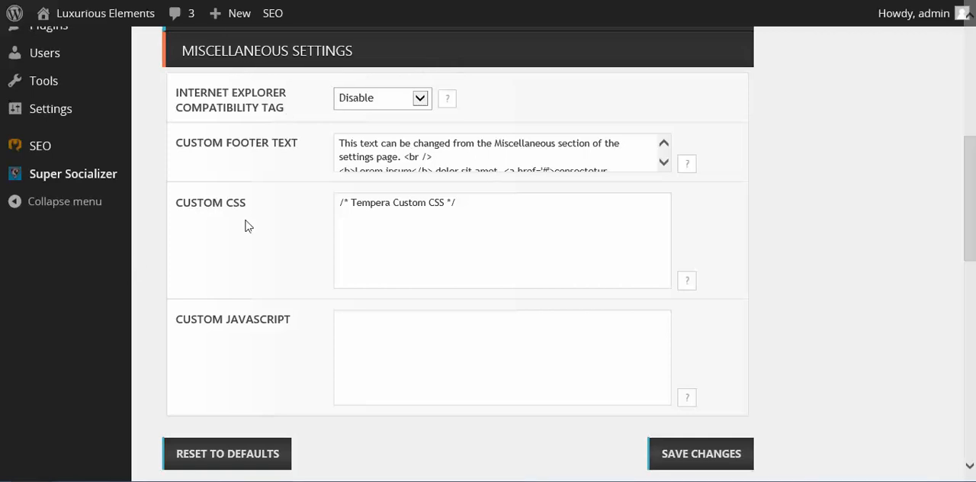
{"action": "mouse_move", "coordinate": [515, 282]}
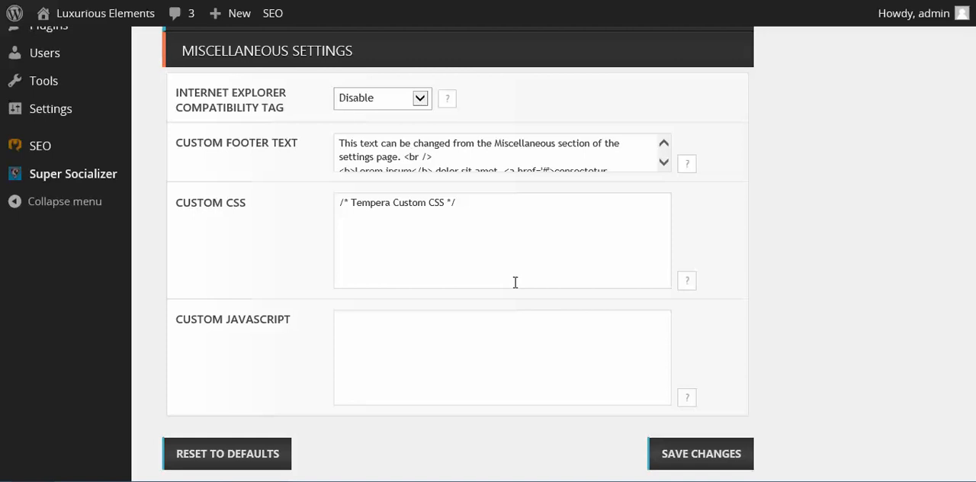
{"action": "scroll", "scroll_direction": "down", "scroll_amount": 3}
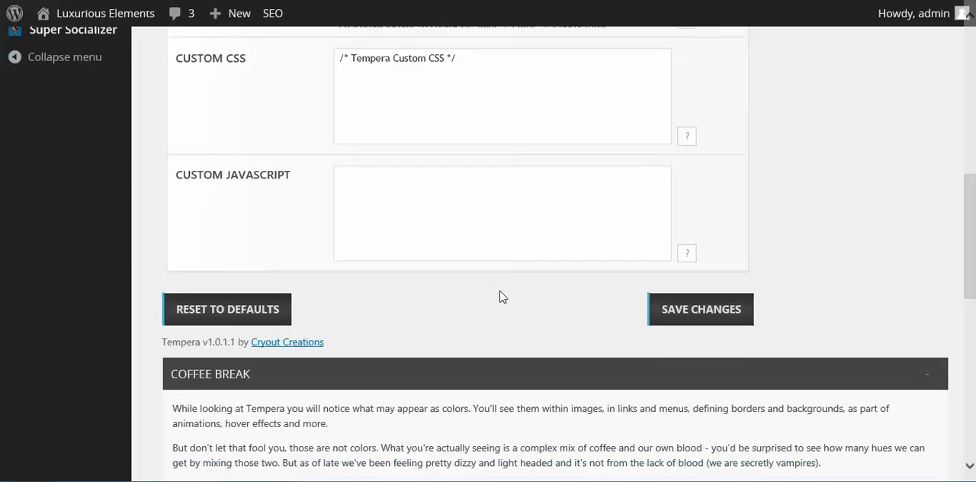
{"action": "scroll", "scroll_direction": "down", "scroll_amount": 3}
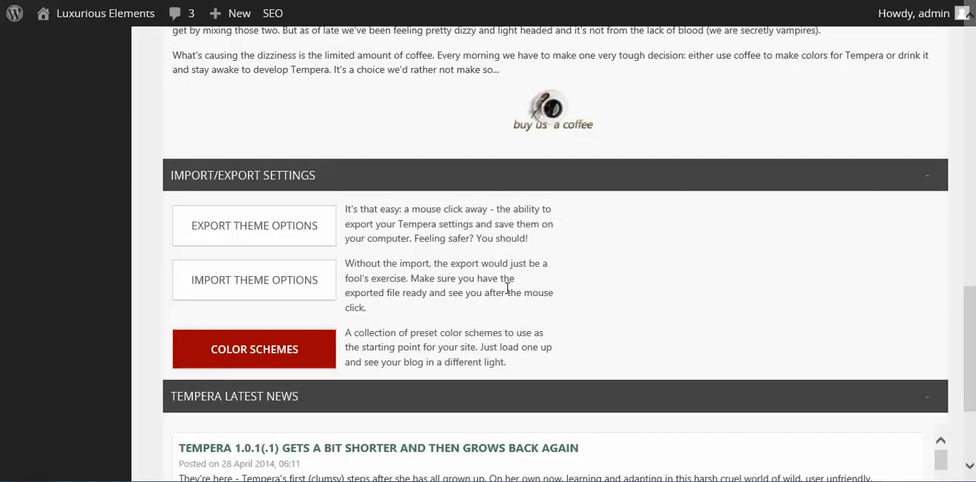
{"action": "scroll", "scroll_direction": "down", "scroll_amount": 3}
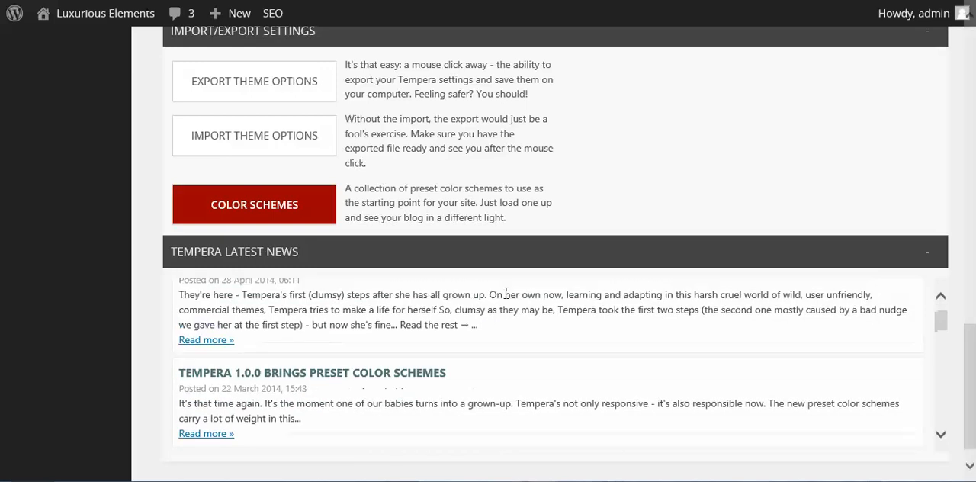
{"action": "scroll", "scroll_direction": "up", "scroll_amount": 3}
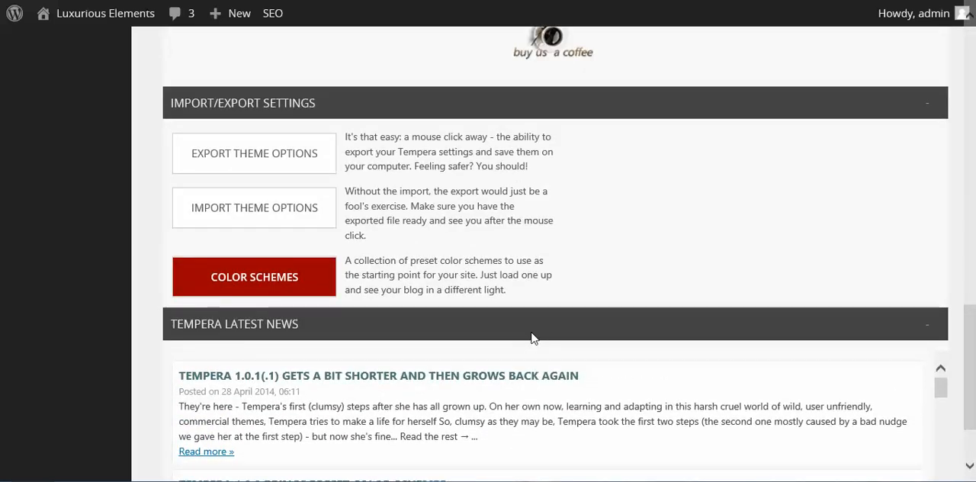
{"action": "mouse_move", "coordinate": [283, 166]}
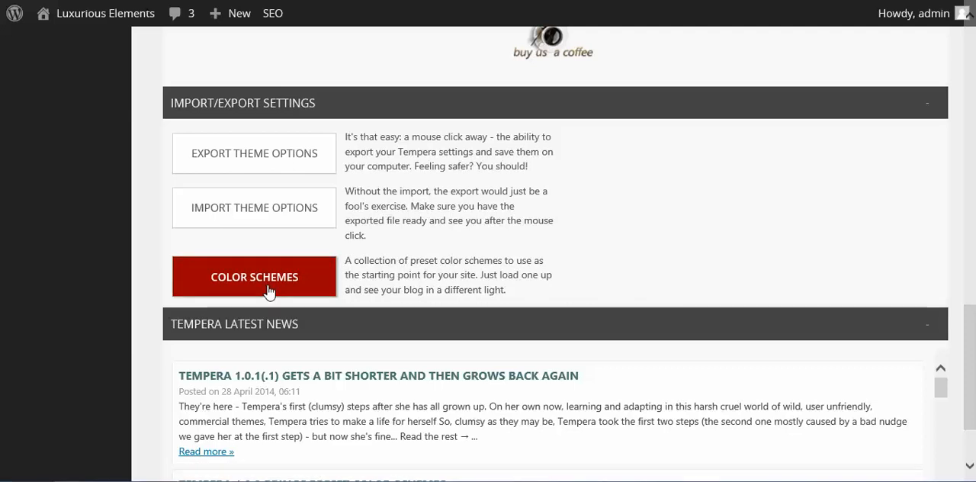
Browse the preset color schemes such as Tempera Default, AntiTempera and Autumn Rose.
{"action": "left_click", "coordinate": [254, 277]}
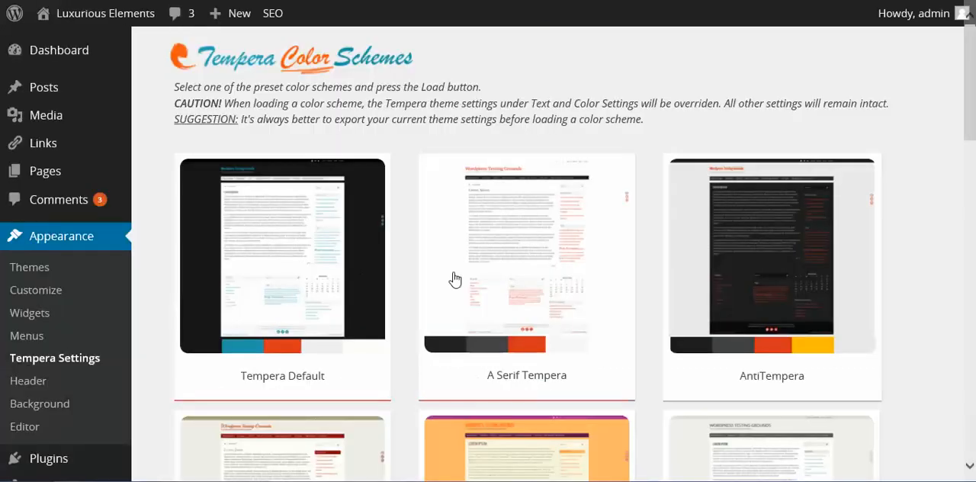
{"action": "scroll", "scroll_direction": "down", "scroll_amount": 3}
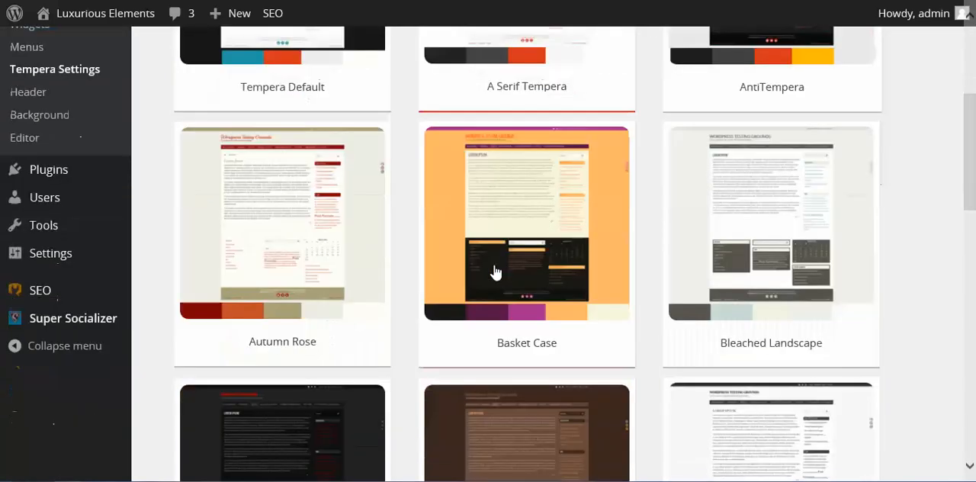
{"action": "scroll", "scroll_direction": "down", "scroll_amount": 3}
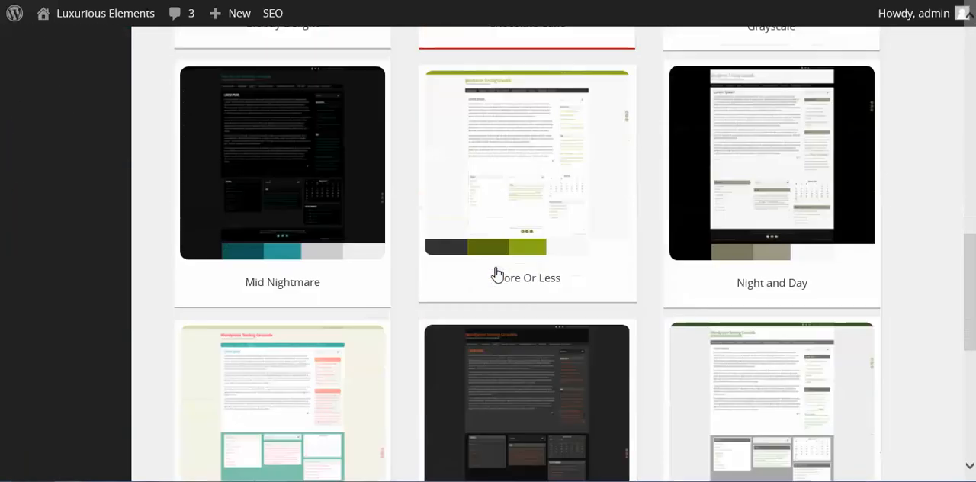
{"action": "scroll", "scroll_direction": "down", "scroll_amount": 3}
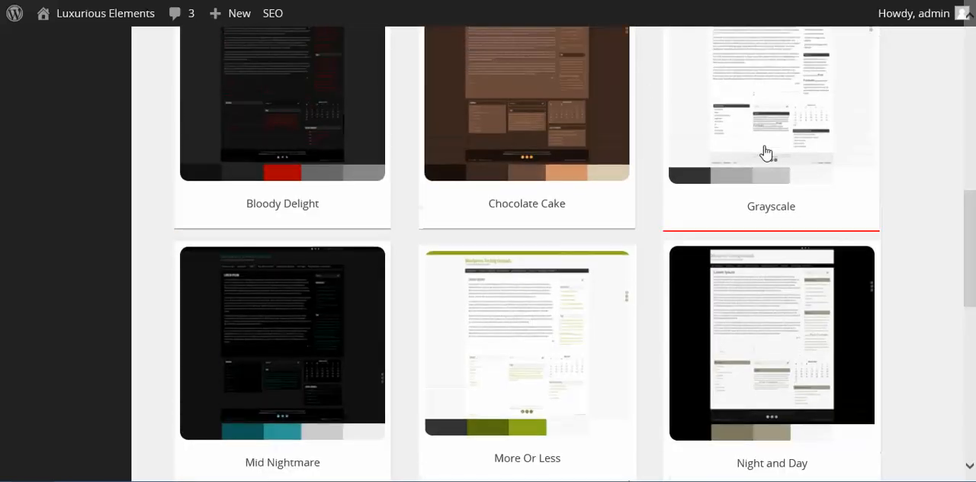
{"action": "scroll", "scroll_direction": "up", "scroll_amount": 3}
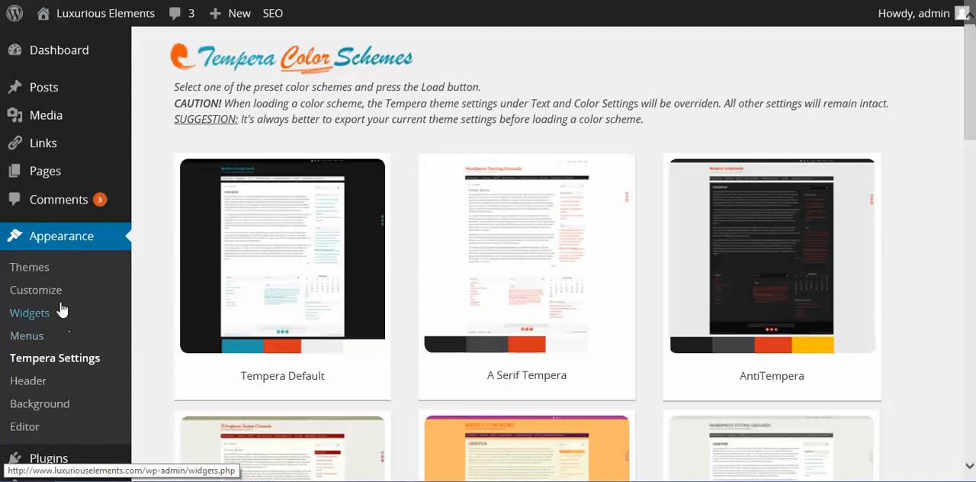
Preview the site in the live Customizer, then close it back to Appearance > Themes.
{"action": "left_click", "coordinate": [35, 290]}
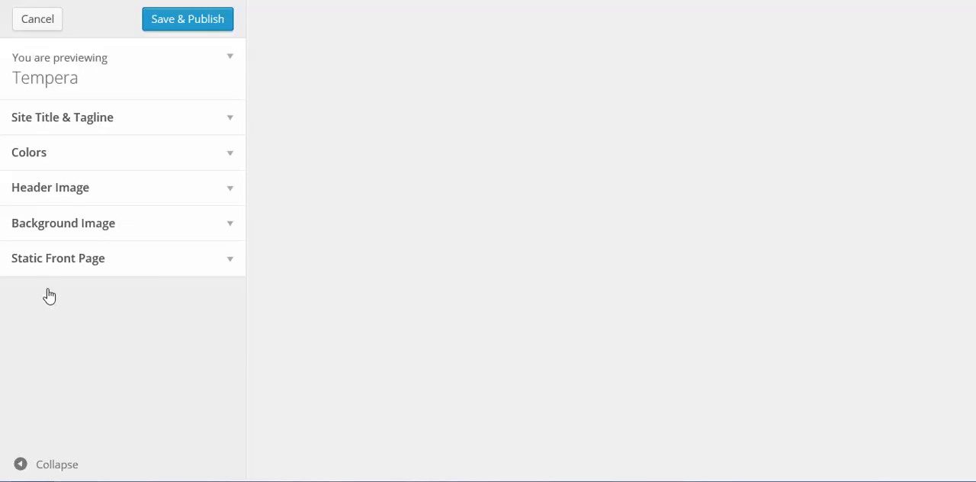
{"action": "left_click", "coordinate": [187, 19]}
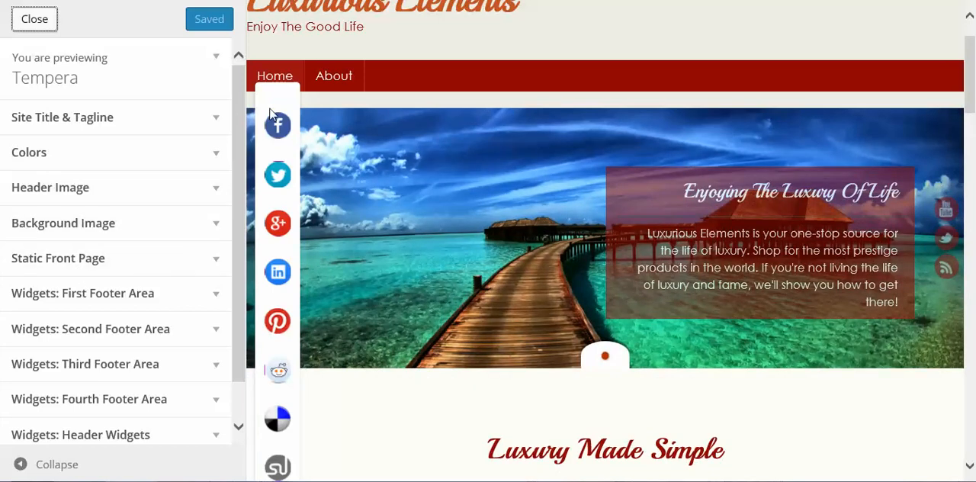
{"action": "scroll", "scroll_direction": "down", "scroll_amount": 3}
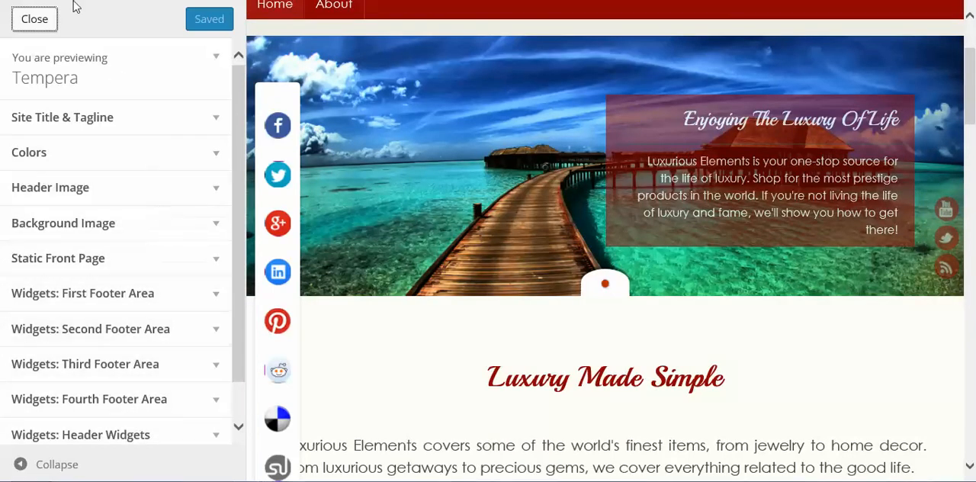
{"action": "left_click", "coordinate": [34, 18]}
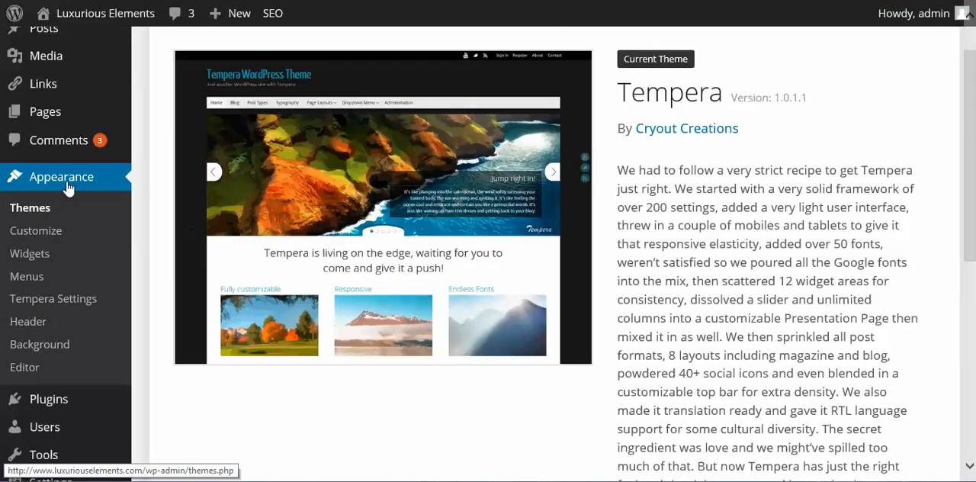
{"action": "mouse_move", "coordinate": [29, 253]}
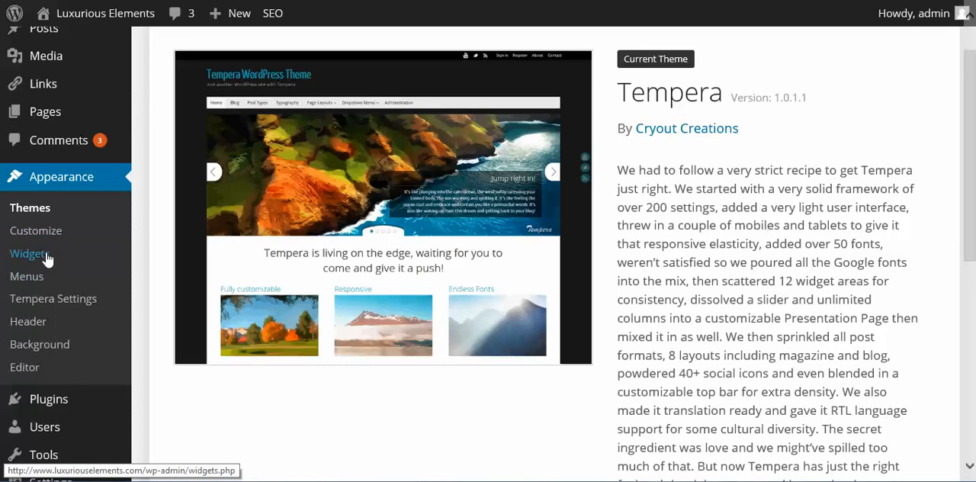
Expand Presentation Page Columns and open the Cryout Column: Luxury Jewelry widget.
{"action": "left_click", "coordinate": [28, 253]}
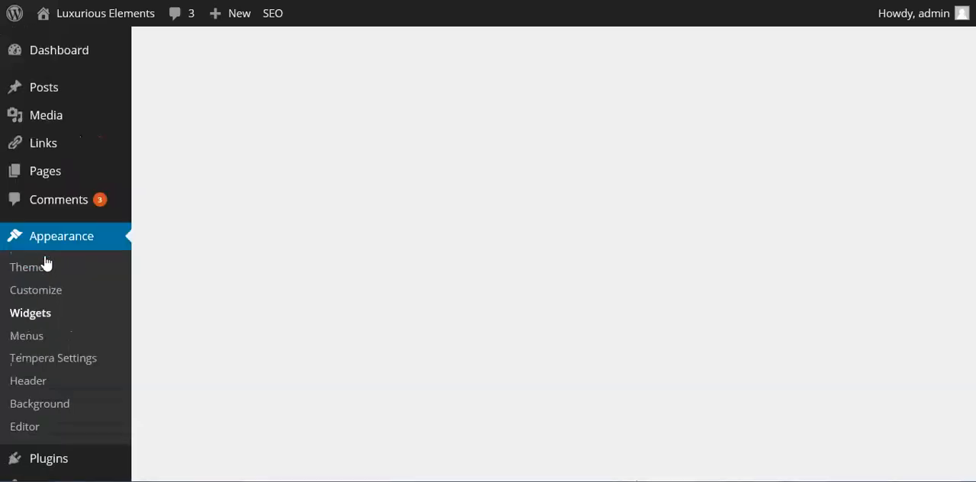
{"action": "left_click", "coordinate": [29, 313]}
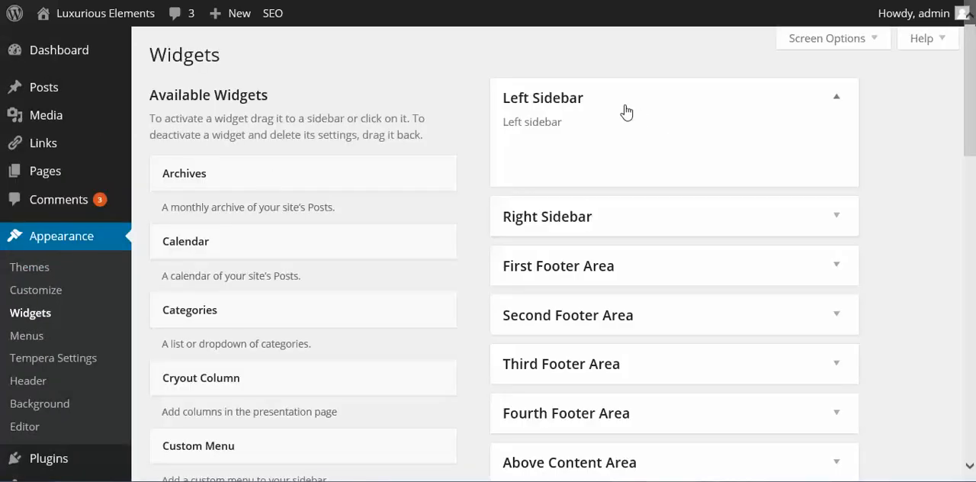
{"action": "scroll", "scroll_direction": "down", "scroll_amount": 3}
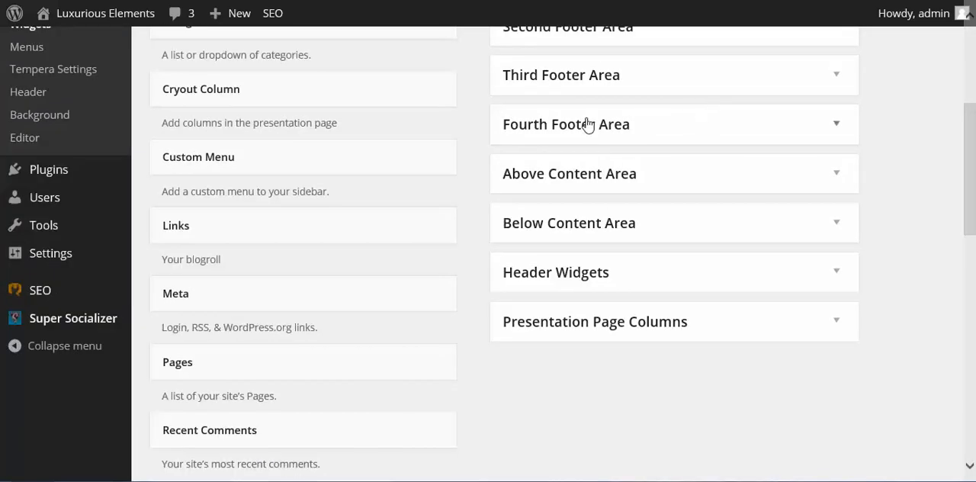
{"action": "scroll", "scroll_direction": "down", "scroll_amount": 3}
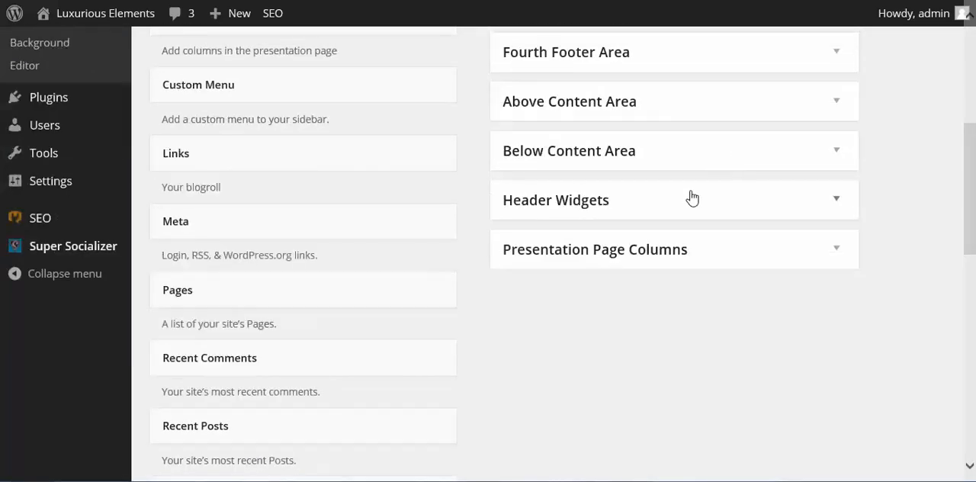
{"action": "scroll", "scroll_direction": "down", "scroll_amount": 3}
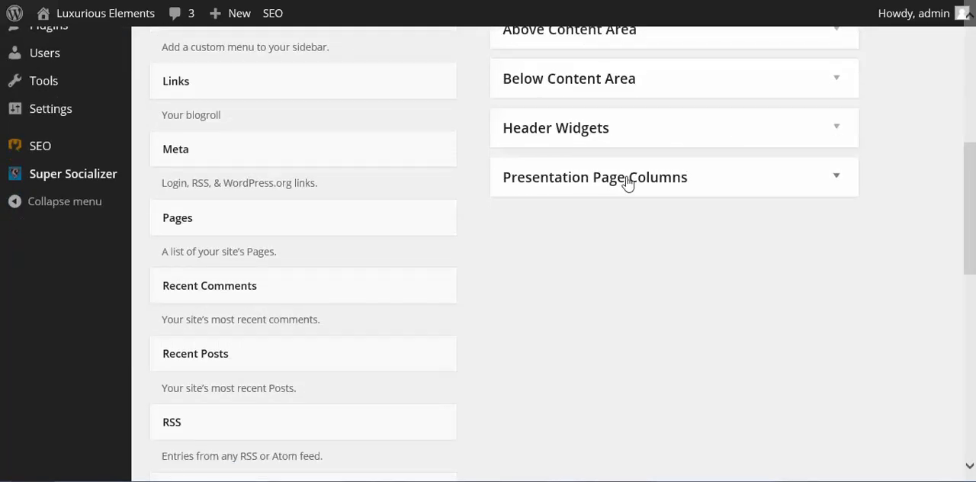
{"action": "mouse_move", "coordinate": [826, 183]}
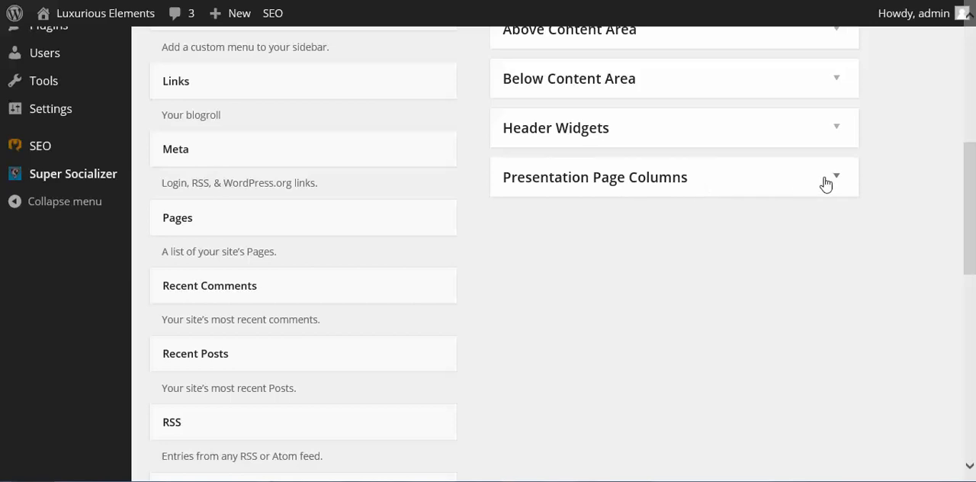
{"action": "left_click", "coordinate": [836, 177]}
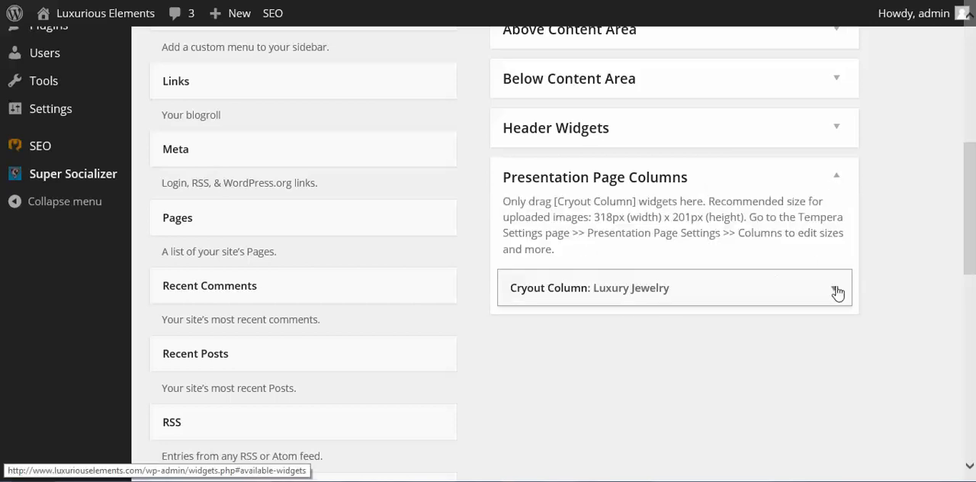
{"action": "left_click", "coordinate": [837, 290]}
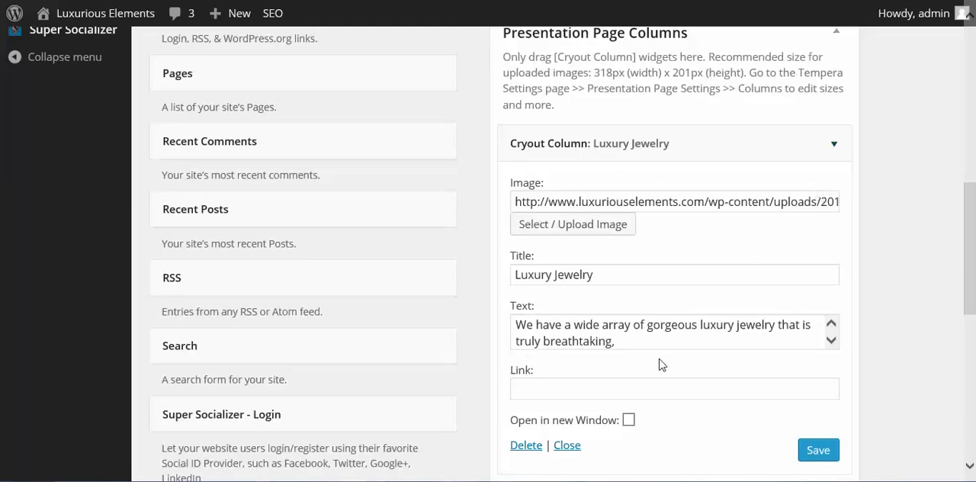
{"action": "mouse_move", "coordinate": [718, 370]}
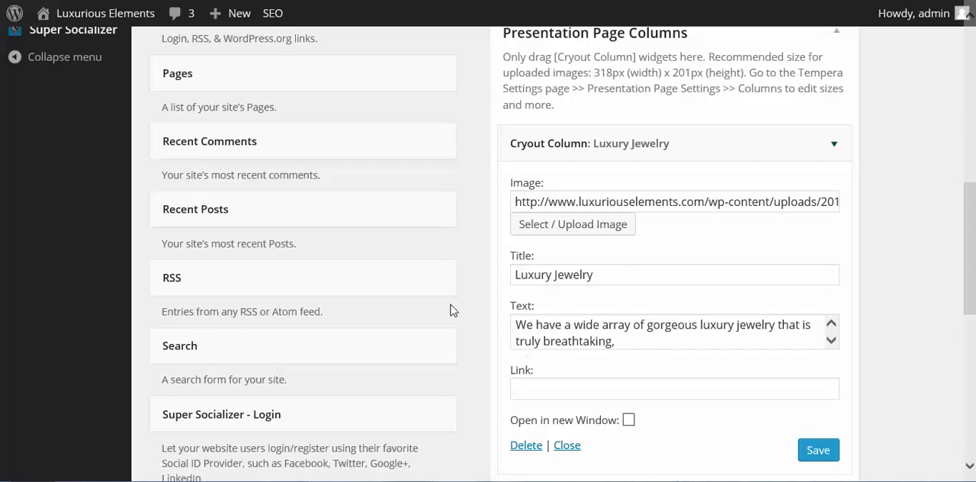
{"action": "mouse_move", "coordinate": [634, 457]}
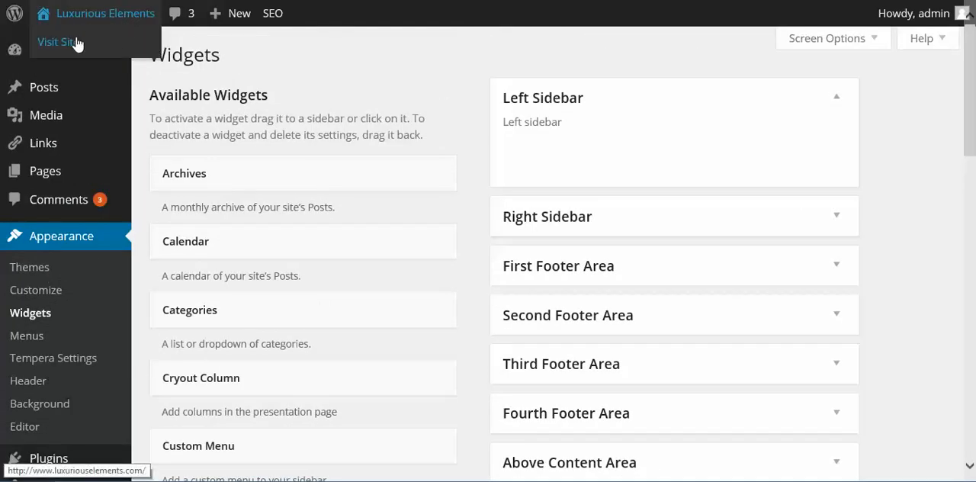
Visit the Luxurious Elements site and scroll its slider, Luxury Jewelry column and posts.
{"action": "left_click", "coordinate": [56, 42]}
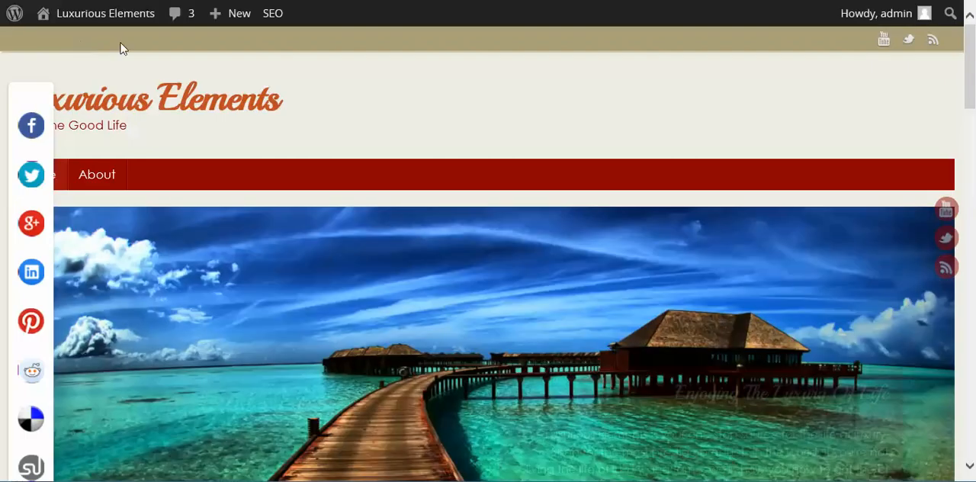
{"action": "scroll", "scroll_direction": "down", "scroll_amount": 3}
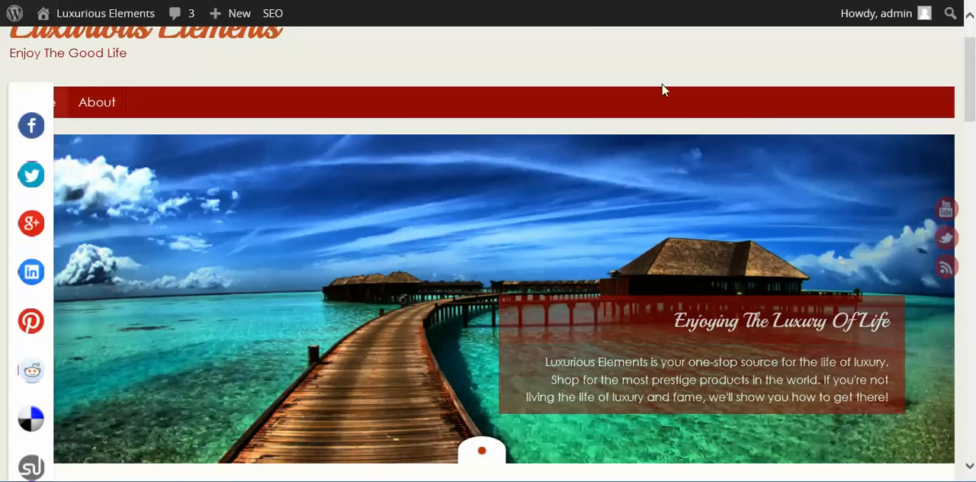
{"action": "scroll", "scroll_direction": "down", "scroll_amount": 3}
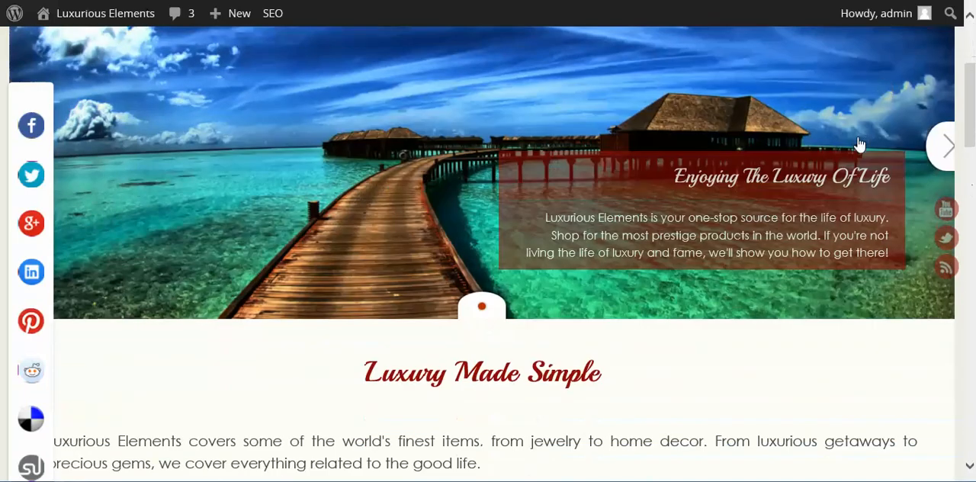
{"action": "scroll", "scroll_direction": "up", "scroll_amount": 3}
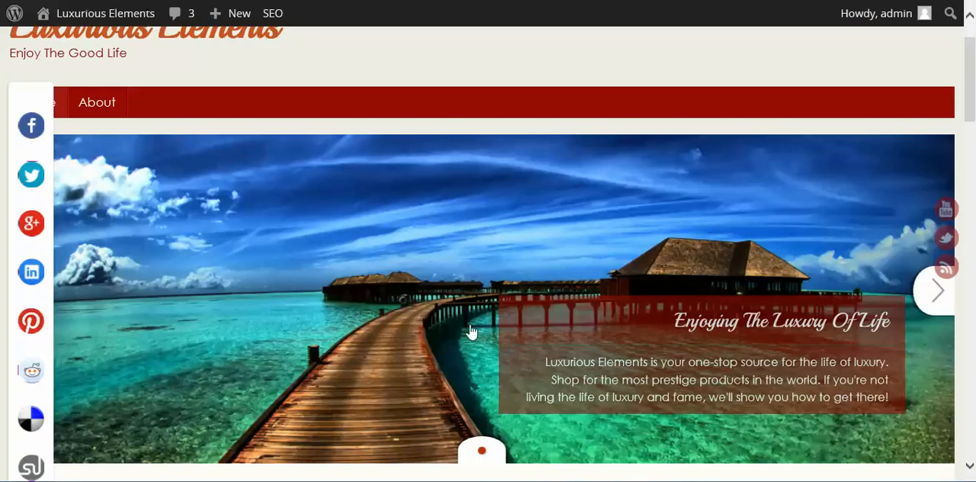
{"action": "scroll", "scroll_direction": "down", "scroll_amount": 3}
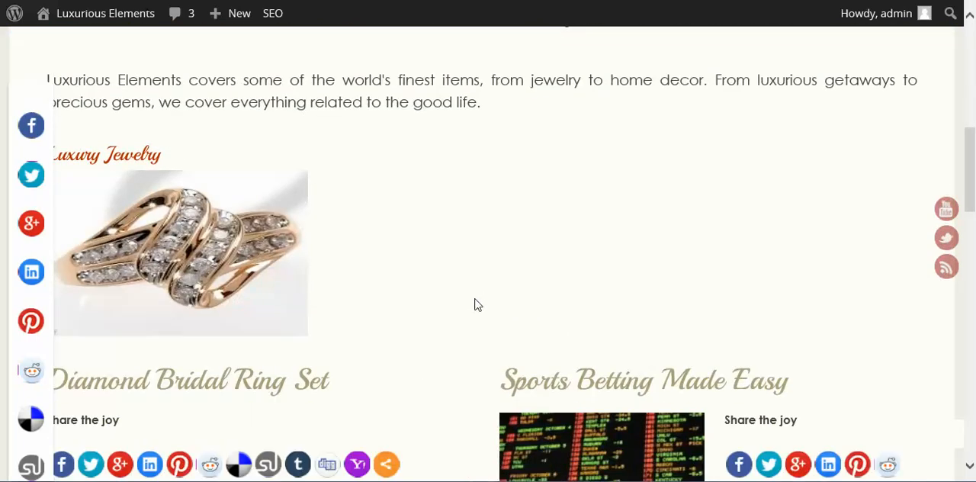
{"action": "mouse_move", "coordinate": [218, 225]}
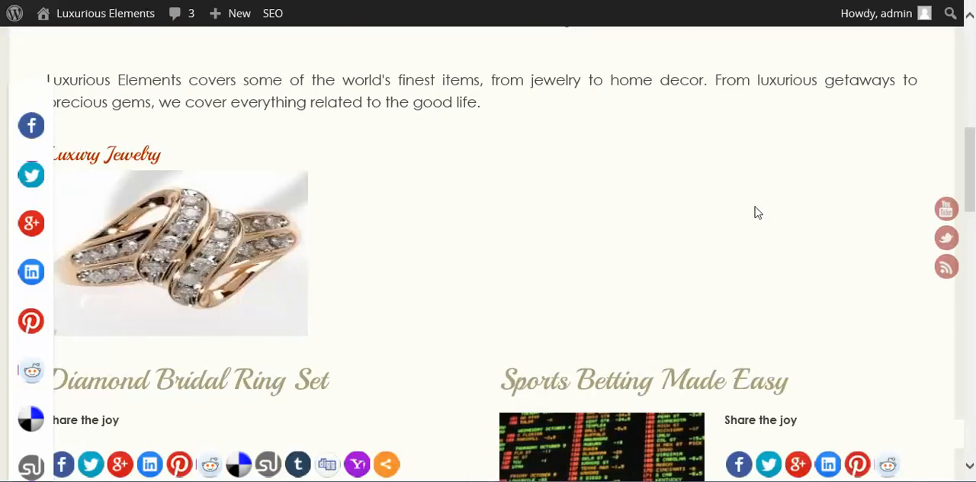
{"action": "scroll", "scroll_direction": "down", "scroll_amount": 3}
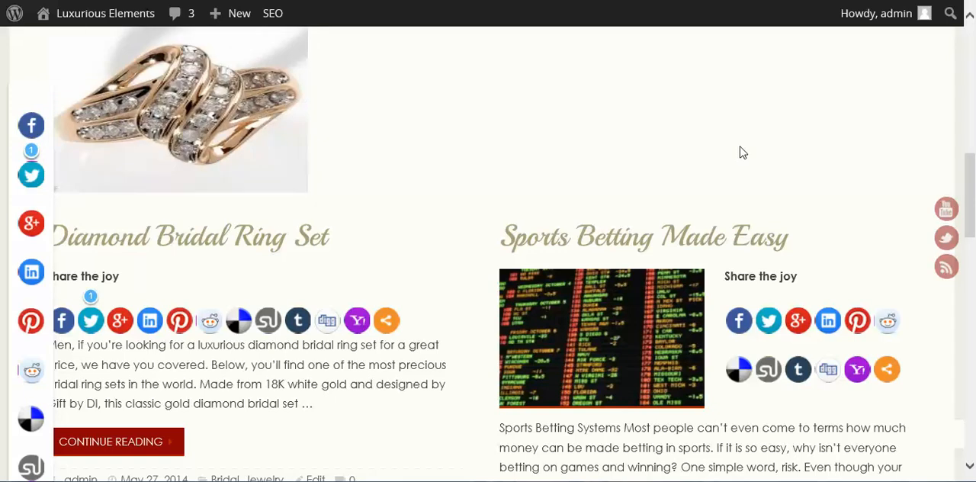
{"action": "mouse_move", "coordinate": [410, 367]}
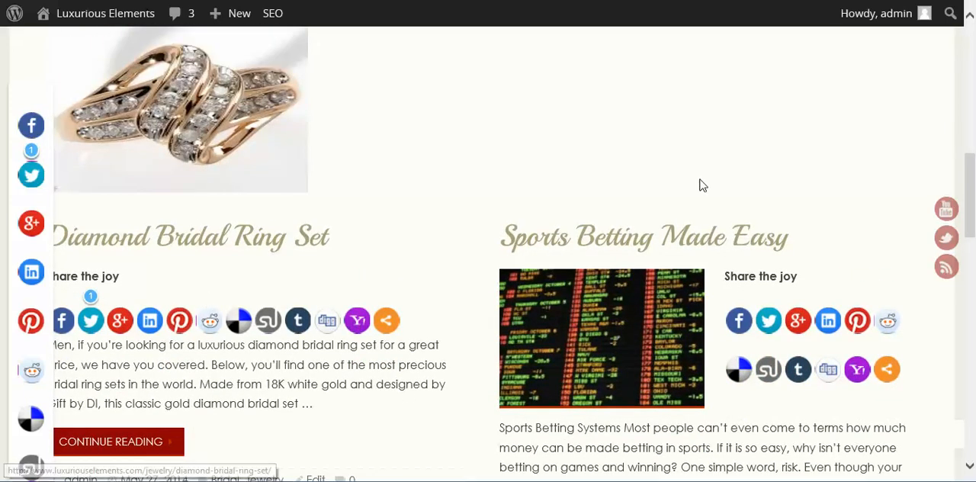
{"action": "scroll", "scroll_direction": "down", "scroll_amount": 3}
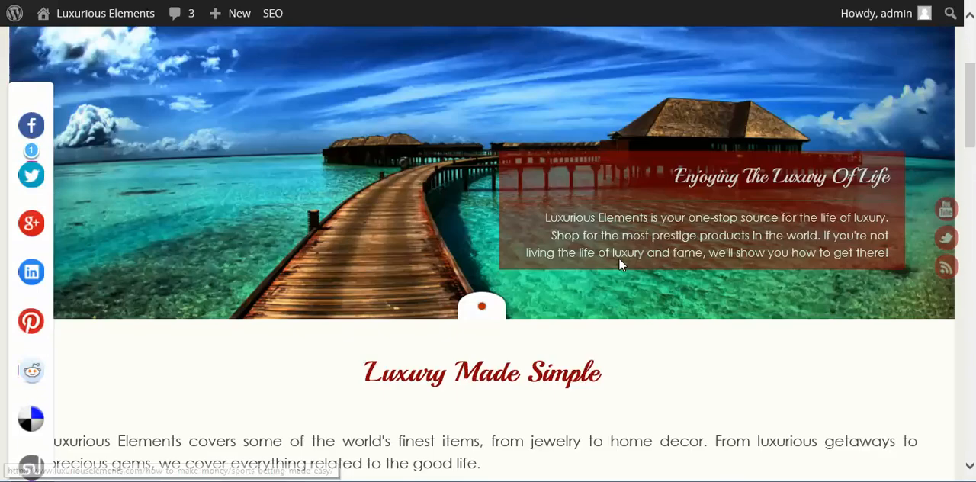
{"action": "scroll", "scroll_direction": "up", "scroll_amount": 3}
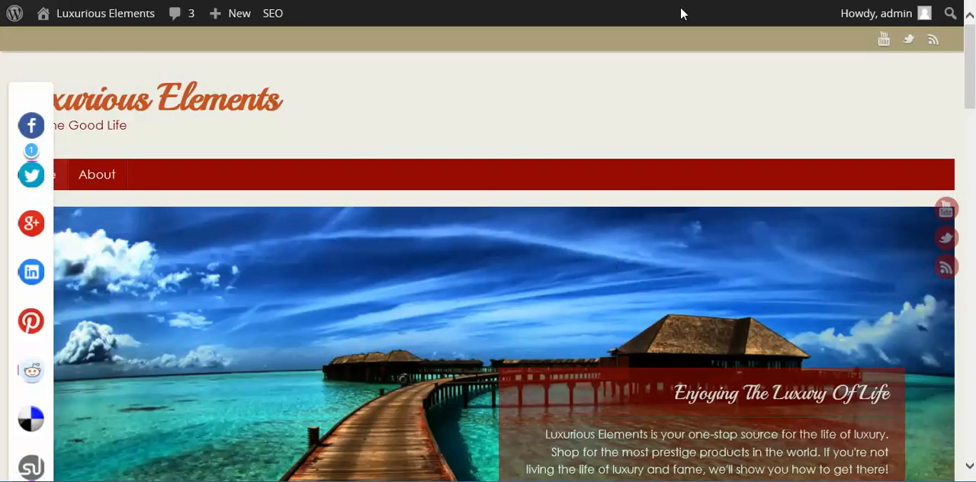